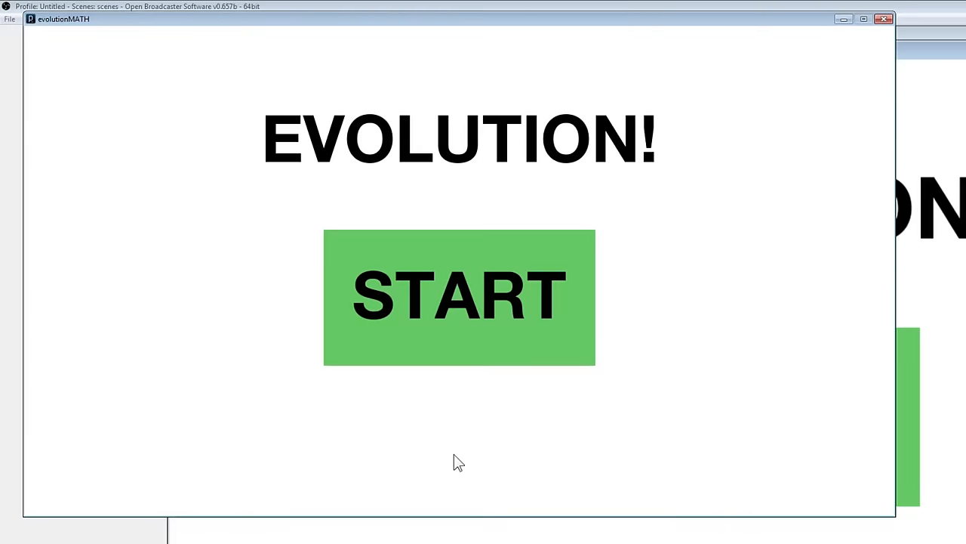
Start the simulation from the title screen and create the first 1000 random creatures.
{"action": "left_click", "coordinate": [459, 296]}
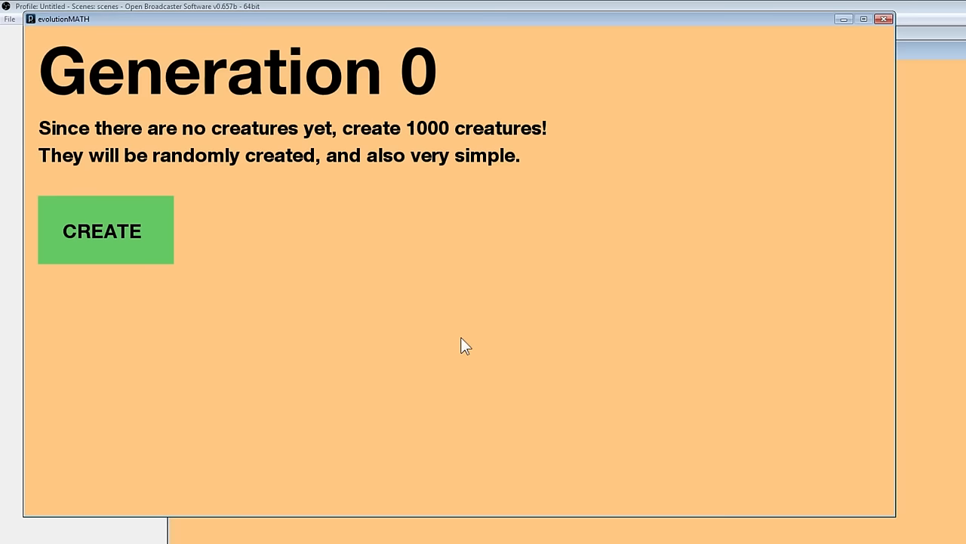
{"action": "mouse_move", "coordinate": [160, 266]}
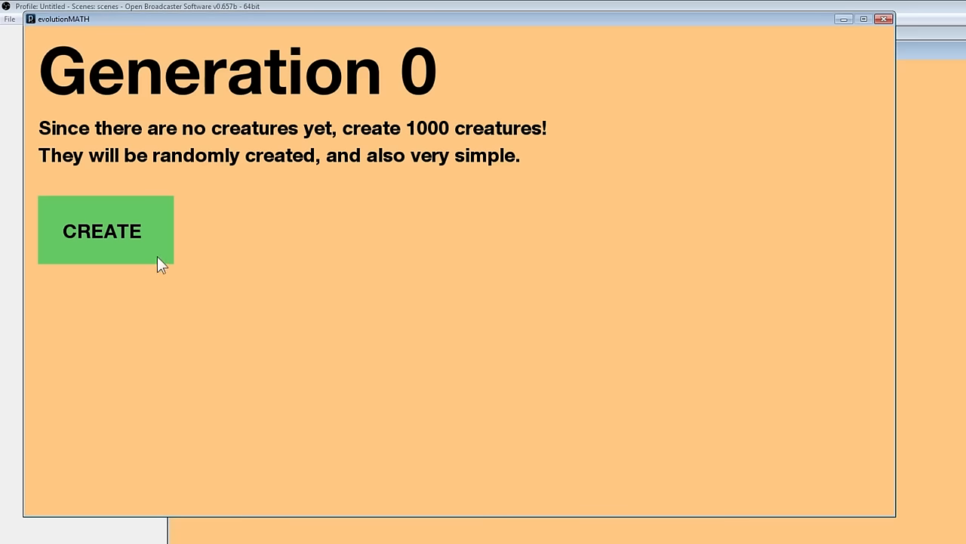
{"action": "mouse_move", "coordinate": [229, 272]}
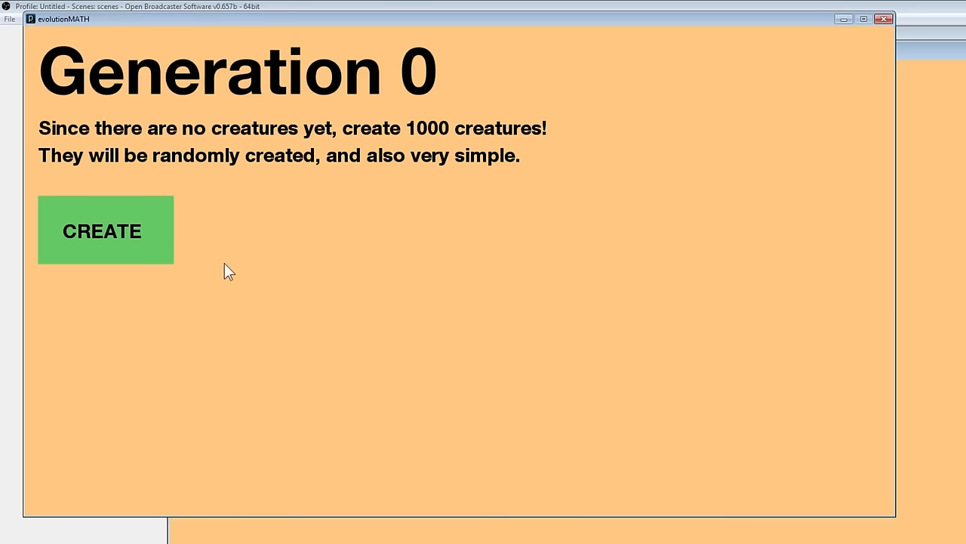
{"action": "left_click", "coordinate": [103, 230]}
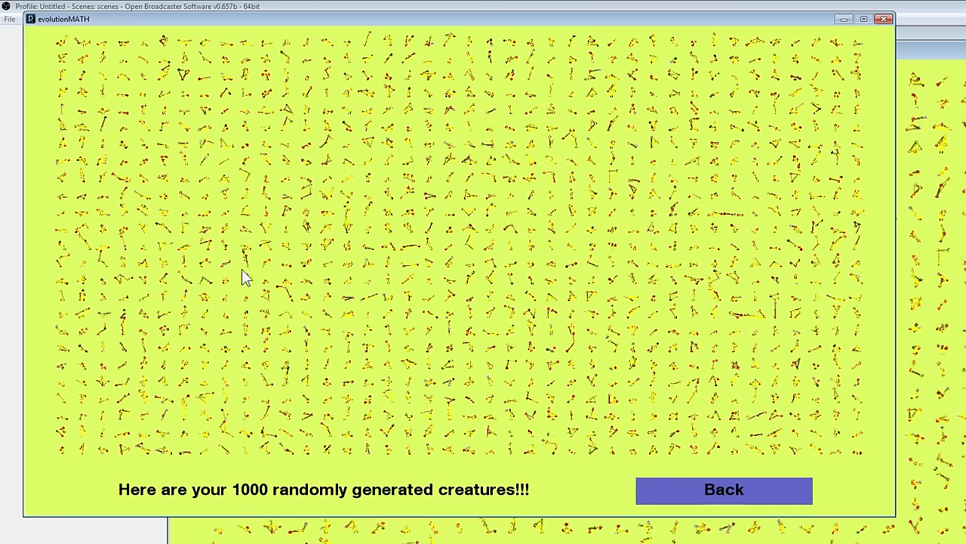
Return to the Generation 0 overview after all 1,000 creatures have been tested.
{"action": "left_click", "coordinate": [723, 489]}
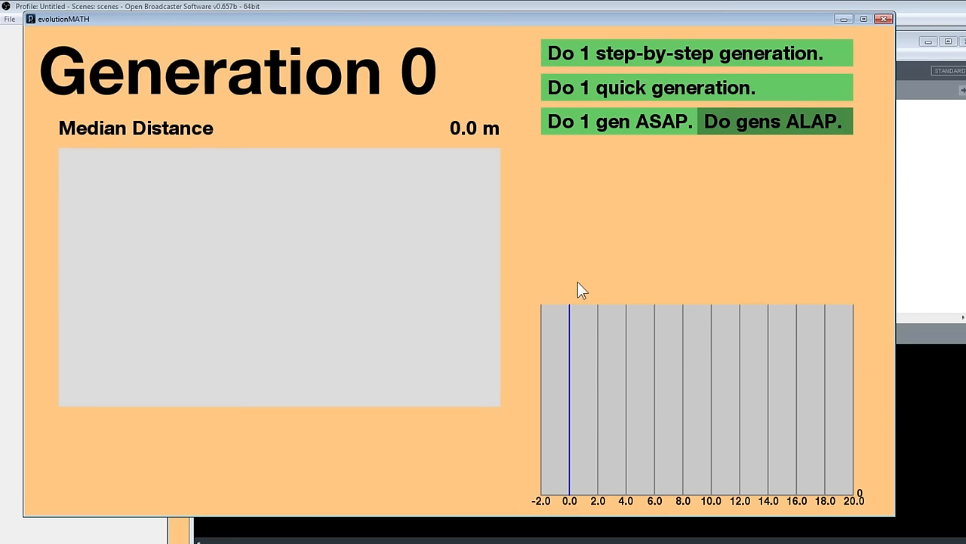
{"action": "mouse_move", "coordinate": [582, 278]}
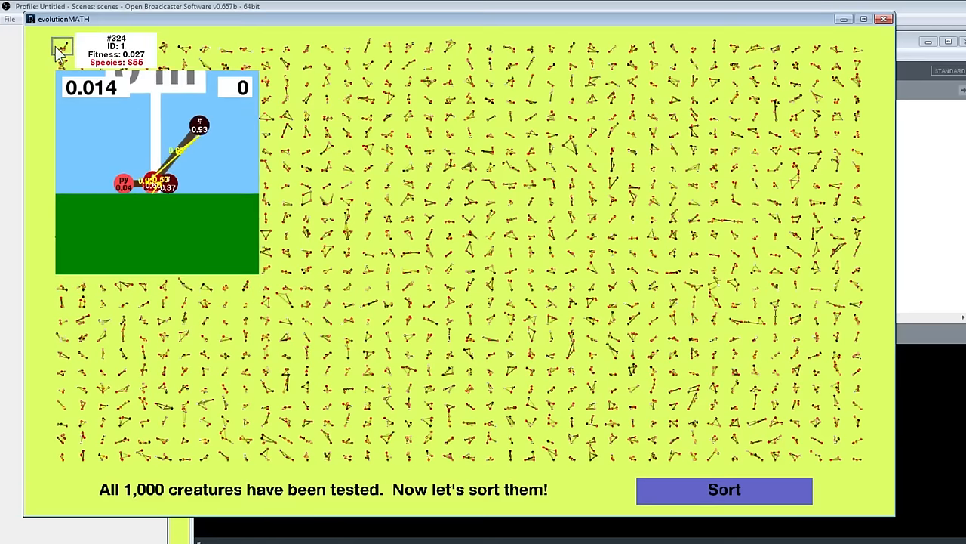
Sort creatures by speed, kill the slower 500, and reproduce survivors into Generation 1.
{"action": "left_click", "coordinate": [725, 489]}
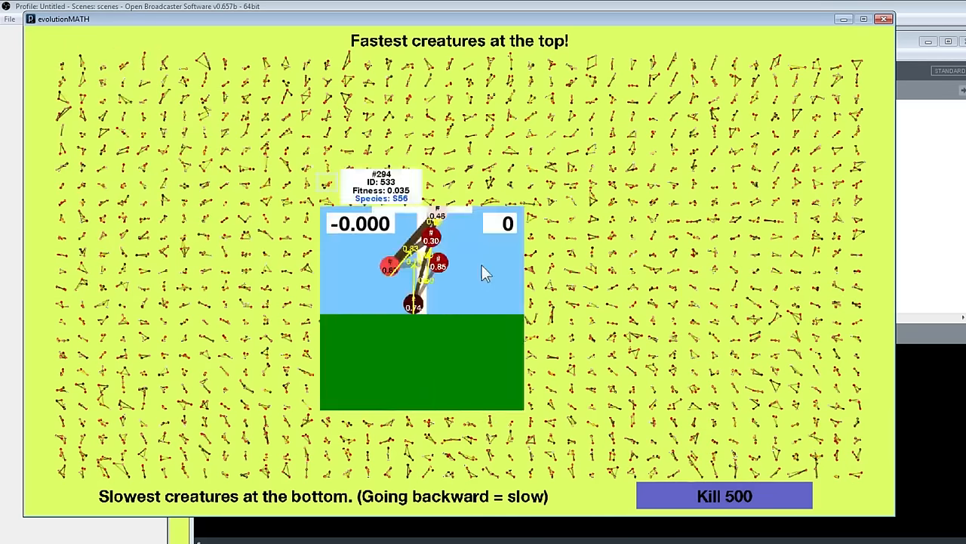
{"action": "mouse_move", "coordinate": [858, 475]}
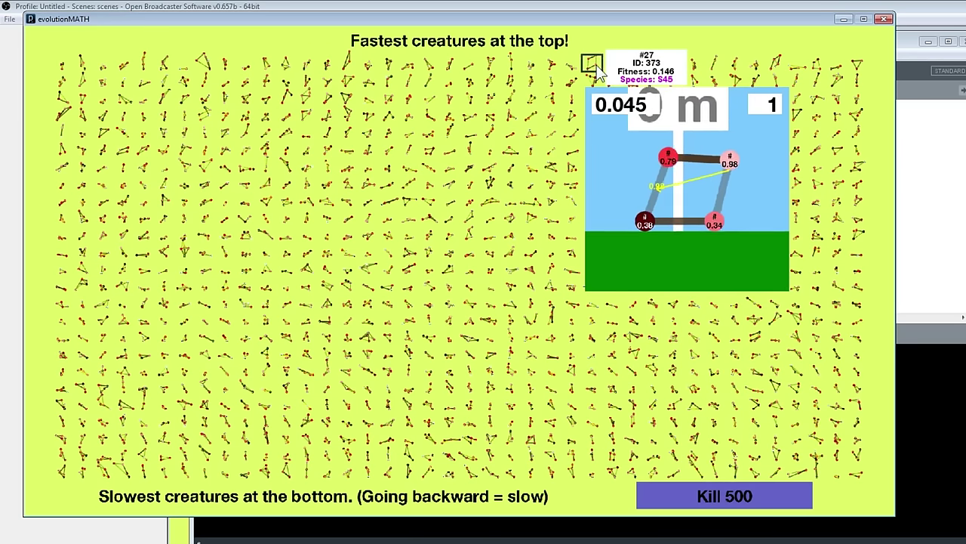
{"action": "left_click", "coordinate": [724, 495]}
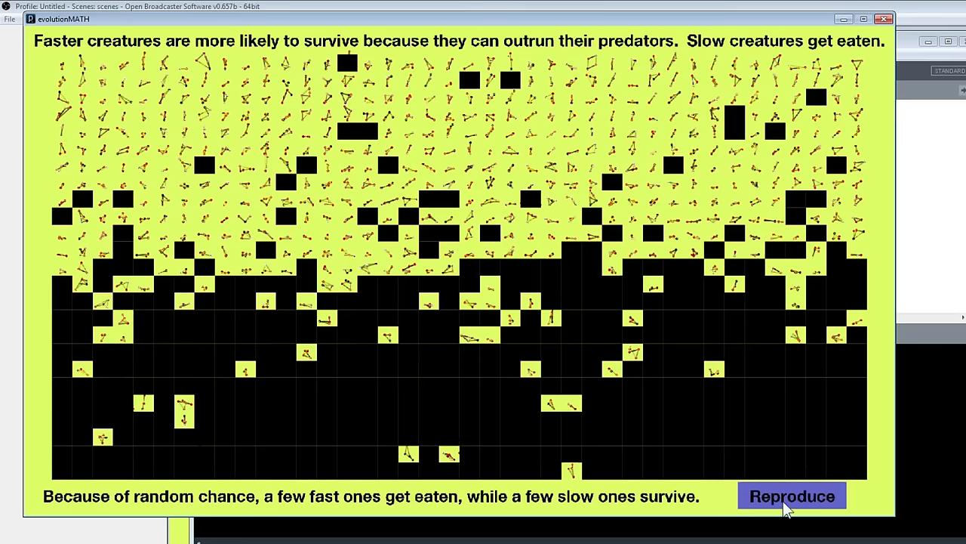
{"action": "left_click", "coordinate": [791, 495]}
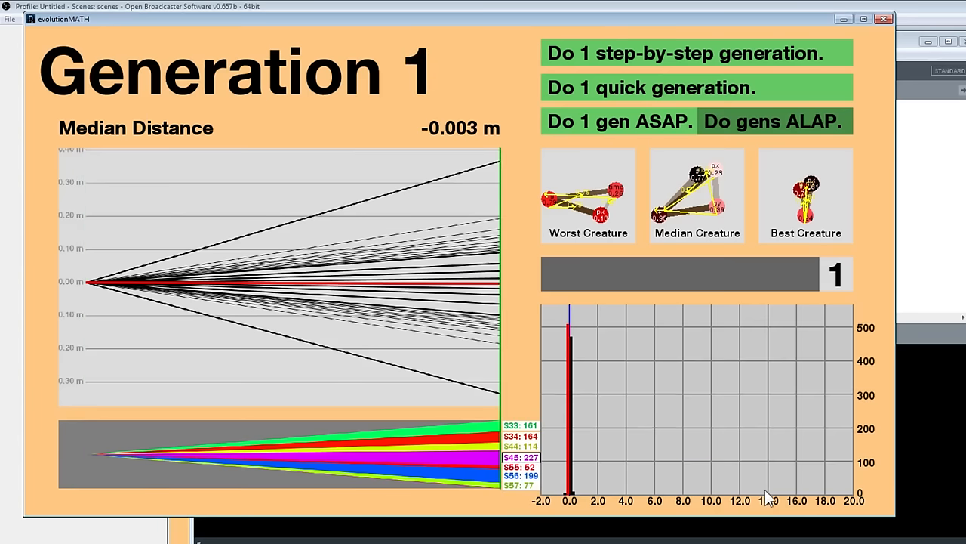
Run generations ALAP continuously, then stop the run once evolution has advanced.
{"action": "left_click", "coordinate": [754, 121]}
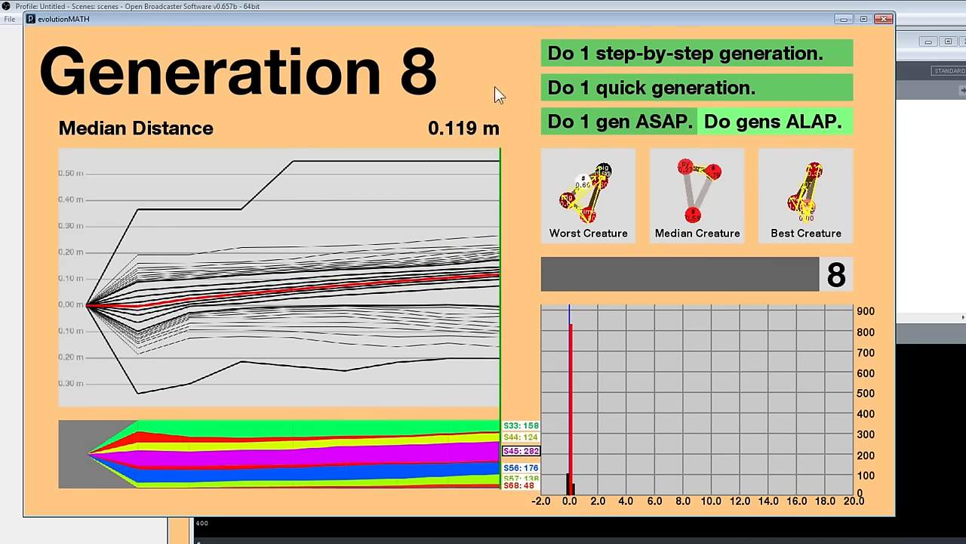
{"action": "left_click", "coordinate": [776, 121]}
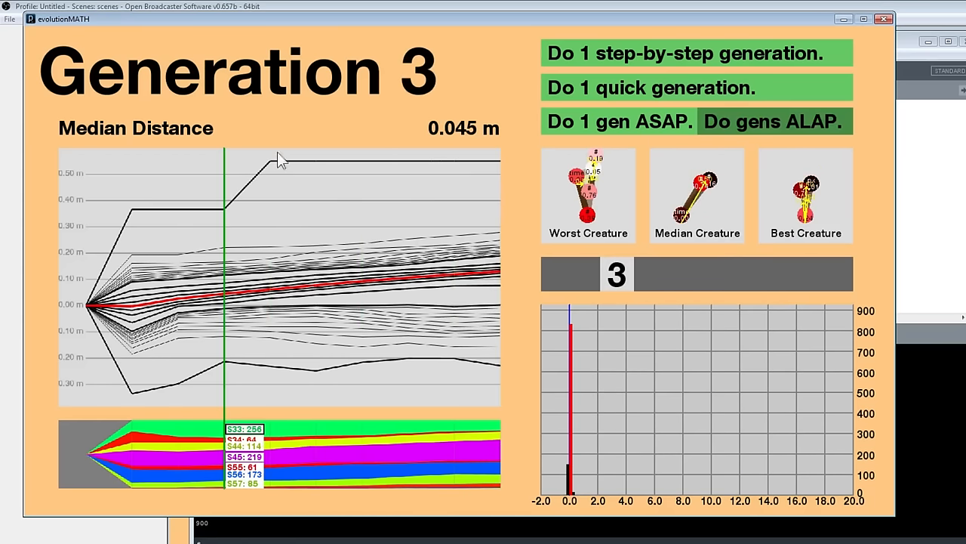
{"action": "mouse_move", "coordinate": [263, 148]}
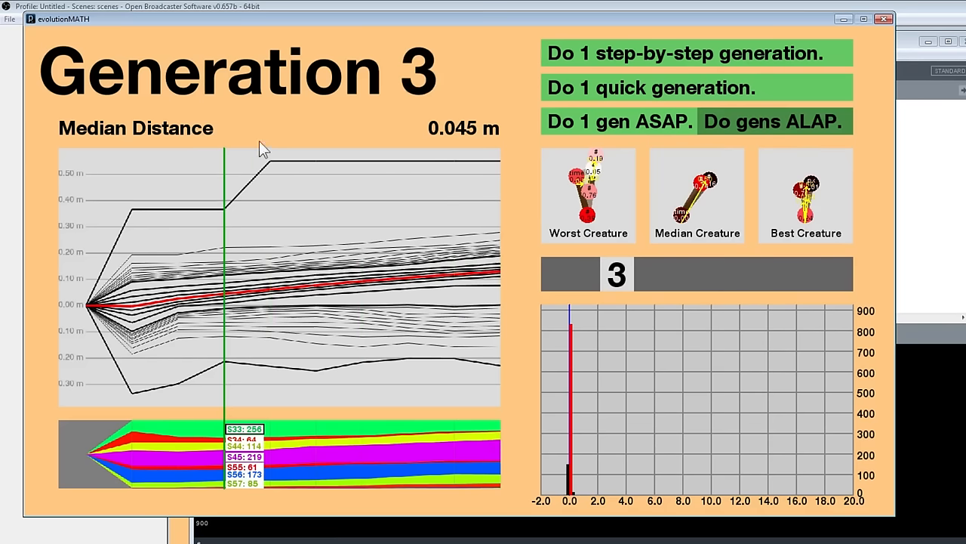
{"action": "mouse_move", "coordinate": [287, 218]}
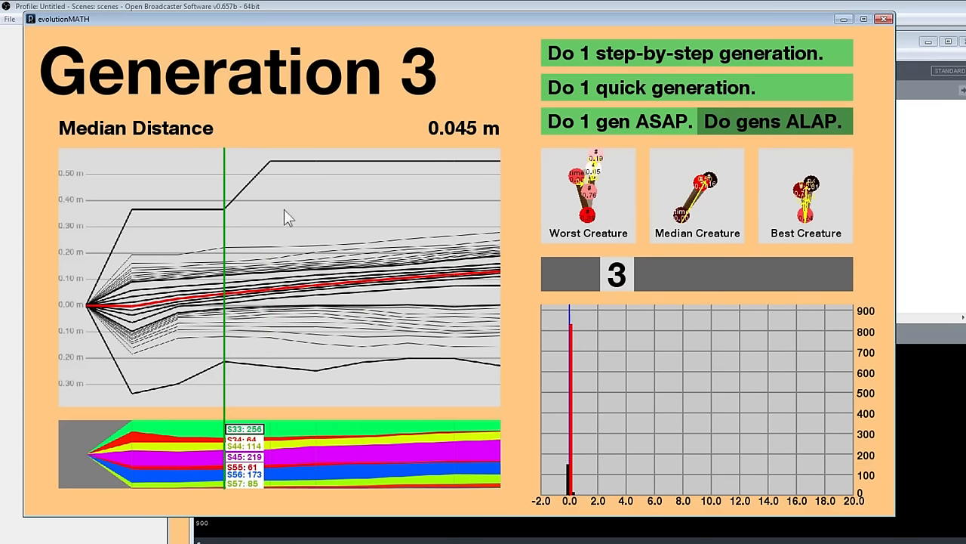
{"action": "mouse_move", "coordinate": [76, 393]}
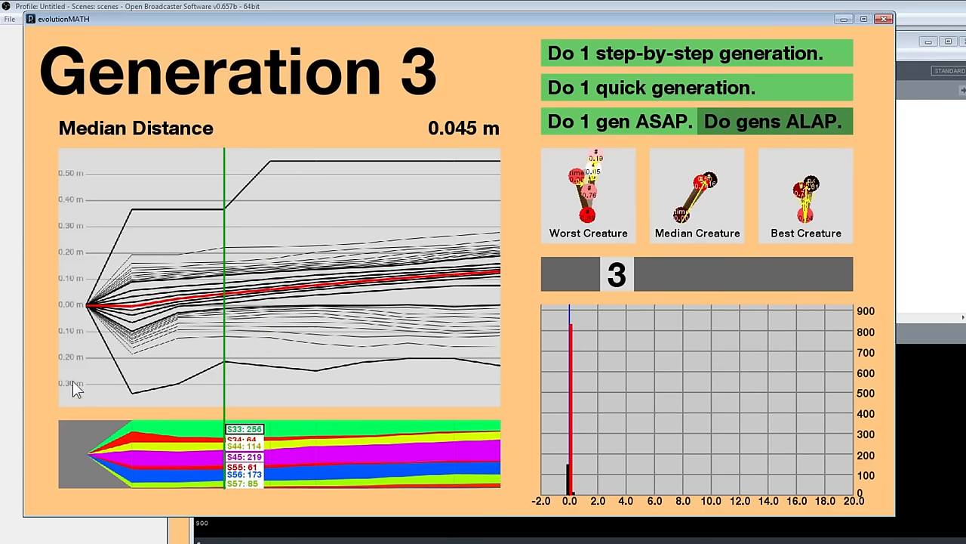
{"action": "mouse_move", "coordinate": [72, 179]}
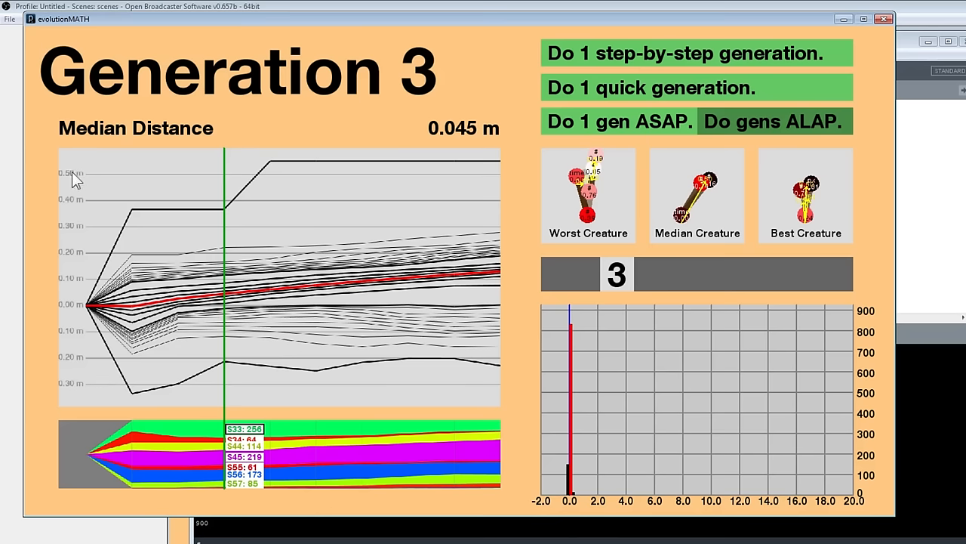
{"action": "mouse_move", "coordinate": [97, 169]}
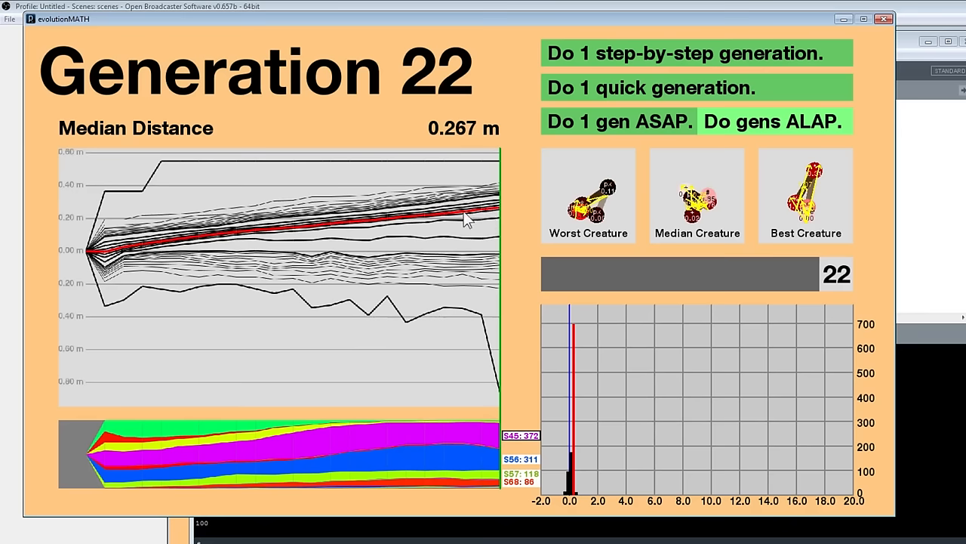
Stop the continuous run at Generation 22 to review generation 18's 0.22 m median distance.
{"action": "left_click", "coordinate": [776, 121]}
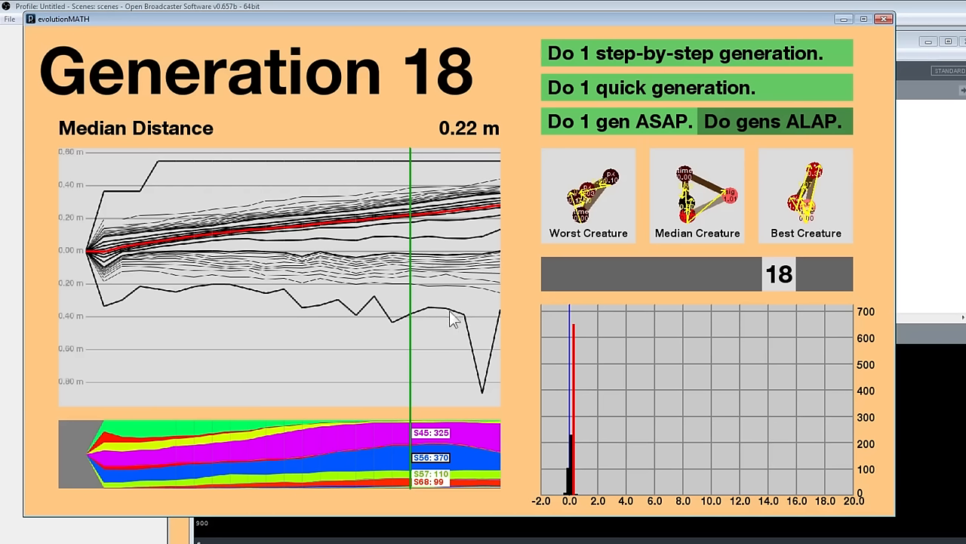
{"action": "mouse_move", "coordinate": [489, 255]}
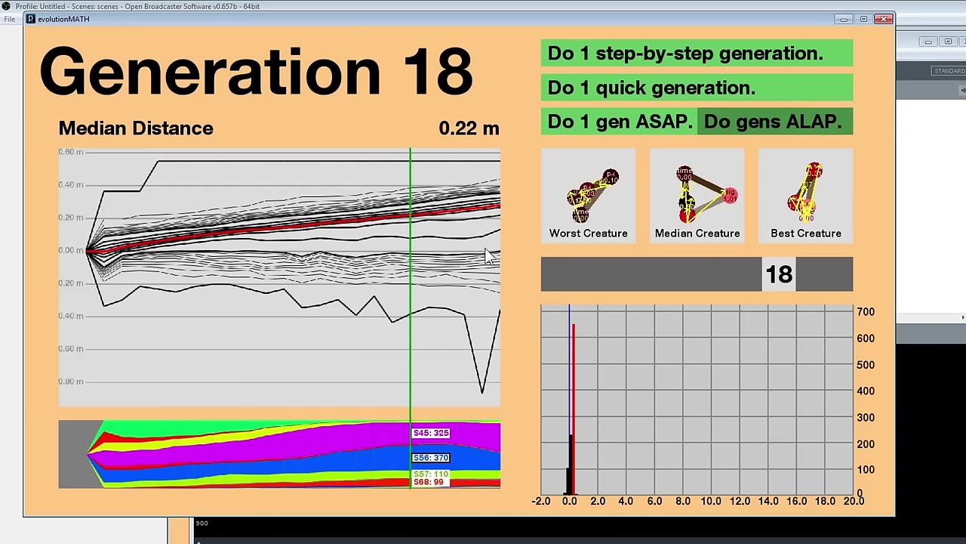
{"action": "mouse_move", "coordinate": [468, 223]}
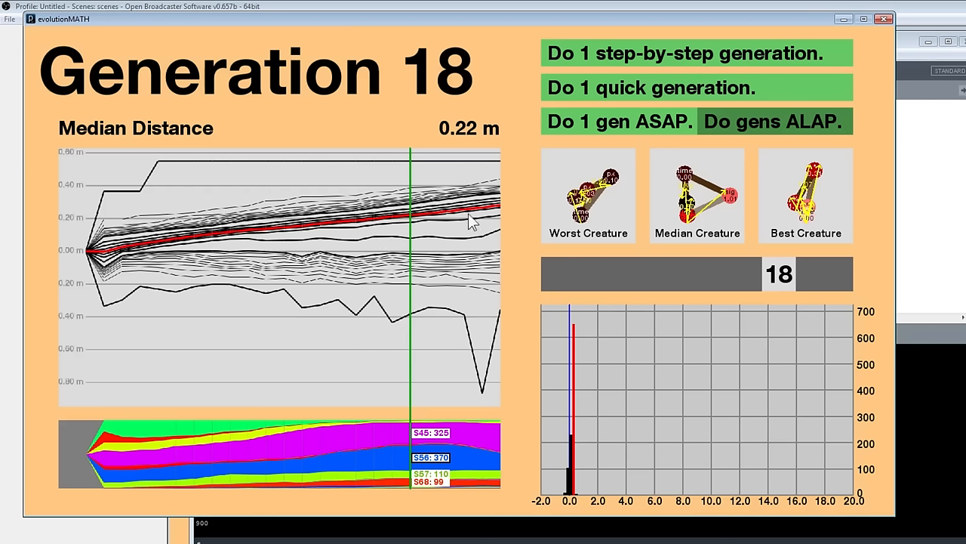
{"action": "mouse_move", "coordinate": [492, 211]}
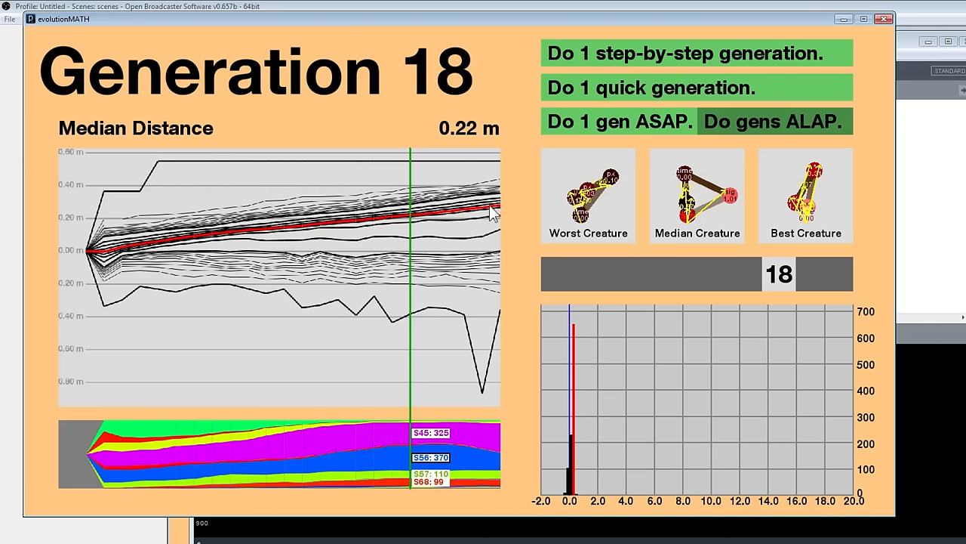
{"action": "mouse_move", "coordinate": [426, 240]}
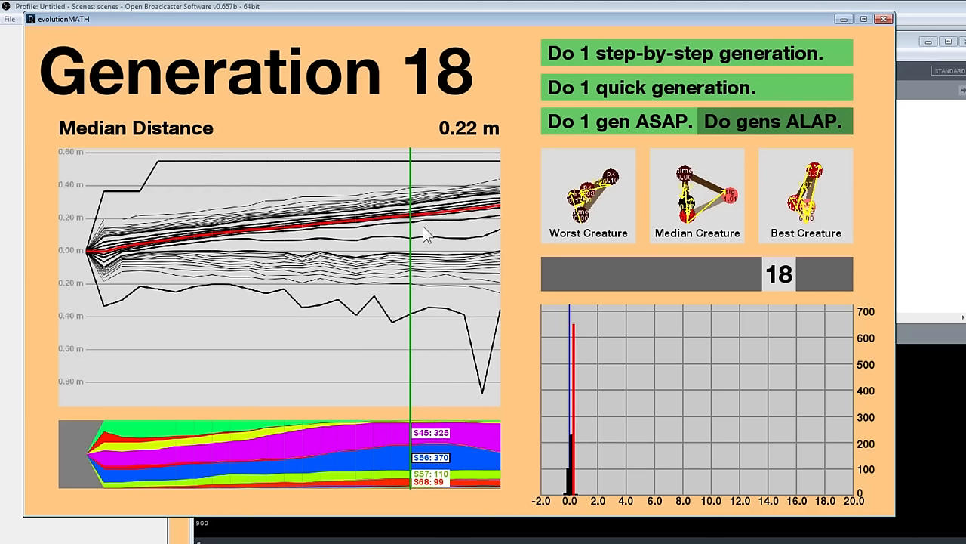
{"action": "mouse_move", "coordinate": [495, 311]}
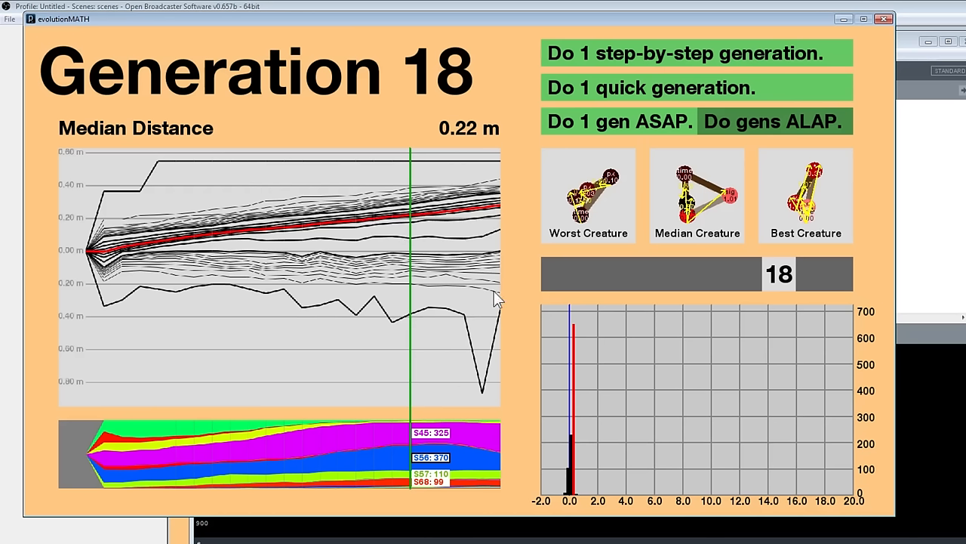
Resume the continuous run and stop it again around Generation 30 with 0.358 m median distance.
{"action": "left_click", "coordinate": [775, 121]}
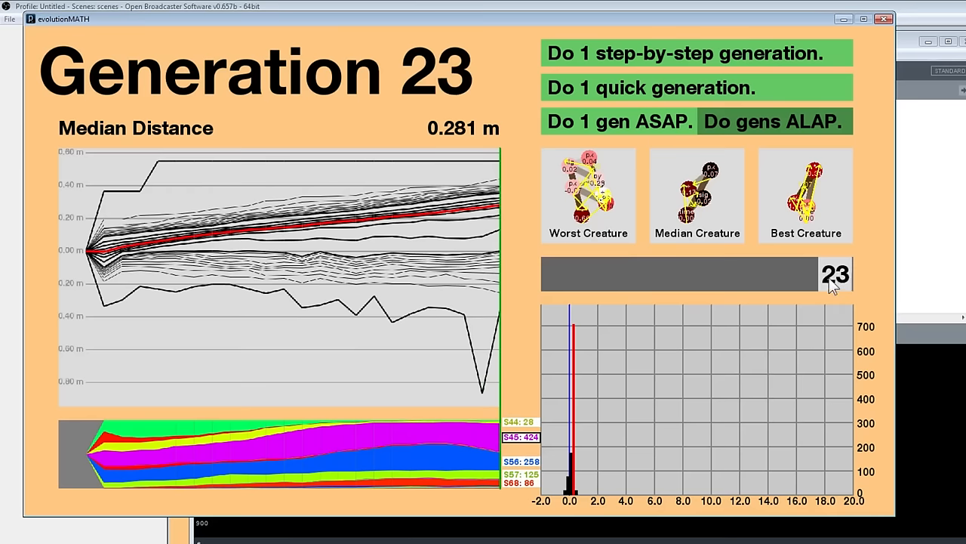
{"action": "mouse_move", "coordinate": [855, 296]}
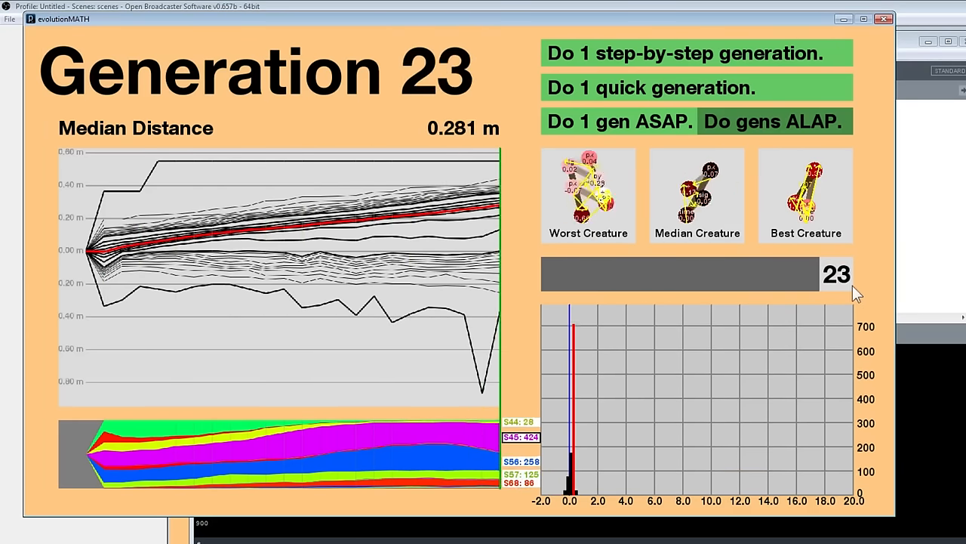
{"action": "left_click", "coordinate": [775, 121]}
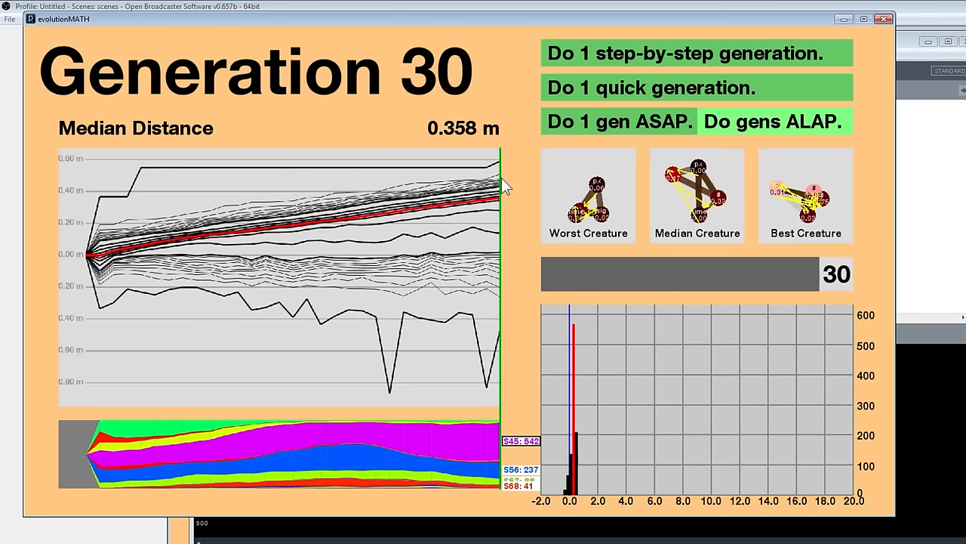
Run a couple more generations to bring the counter to Generation 32 at 0.386 m.
{"action": "left_click", "coordinate": [698, 87]}
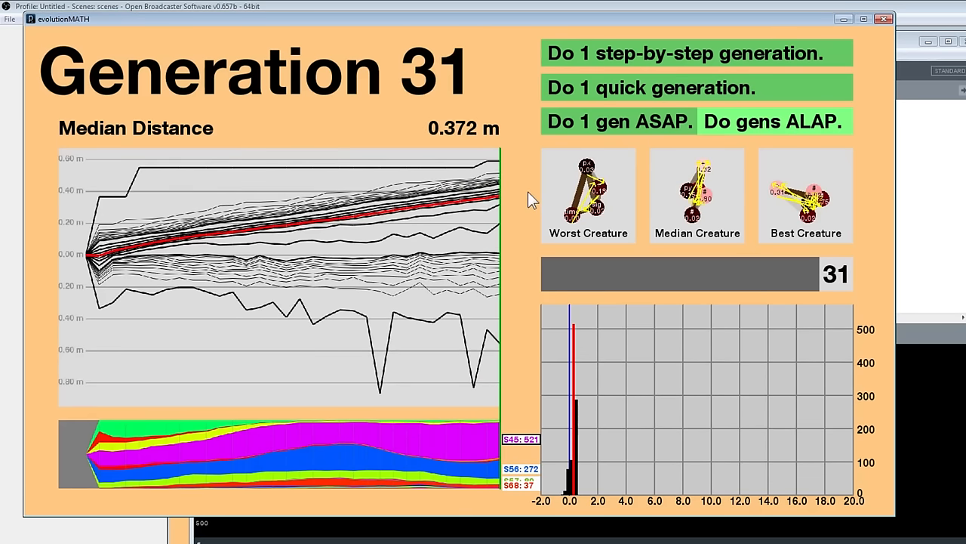
{"action": "left_click", "coordinate": [773, 121]}
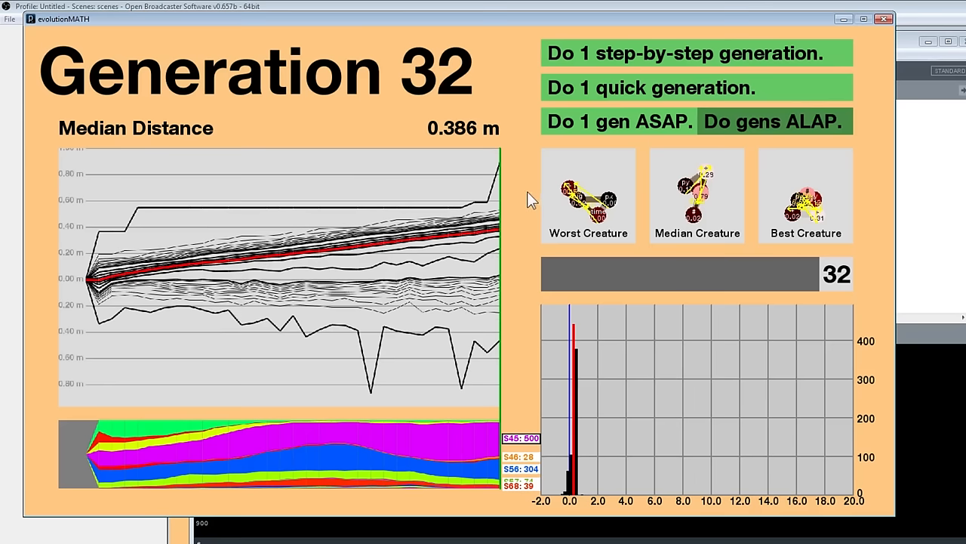
{"action": "mouse_move", "coordinate": [823, 256]}
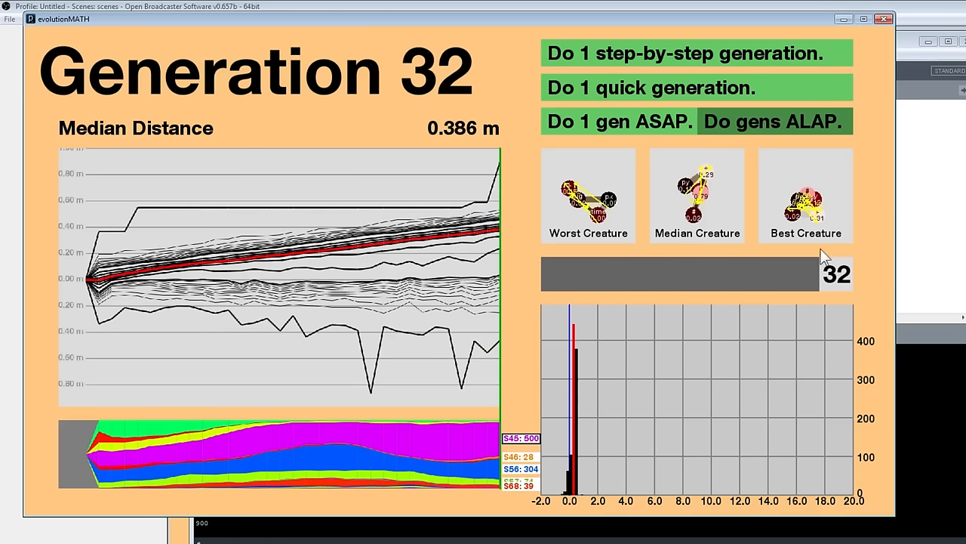
{"action": "mouse_move", "coordinate": [807, 194]}
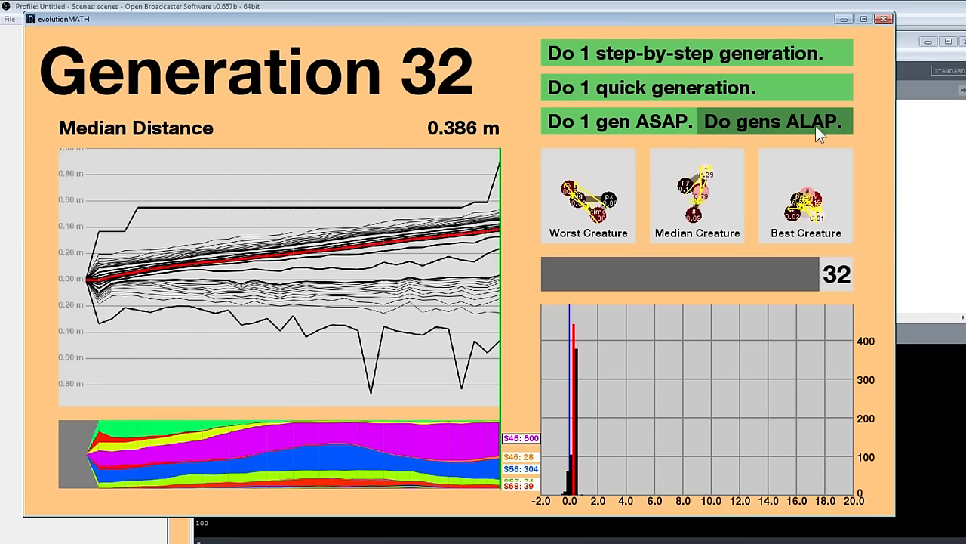
Run generations ALAP toward Generation 50, briefly pausing and resuming the continuous run.
{"action": "left_click", "coordinate": [779, 120]}
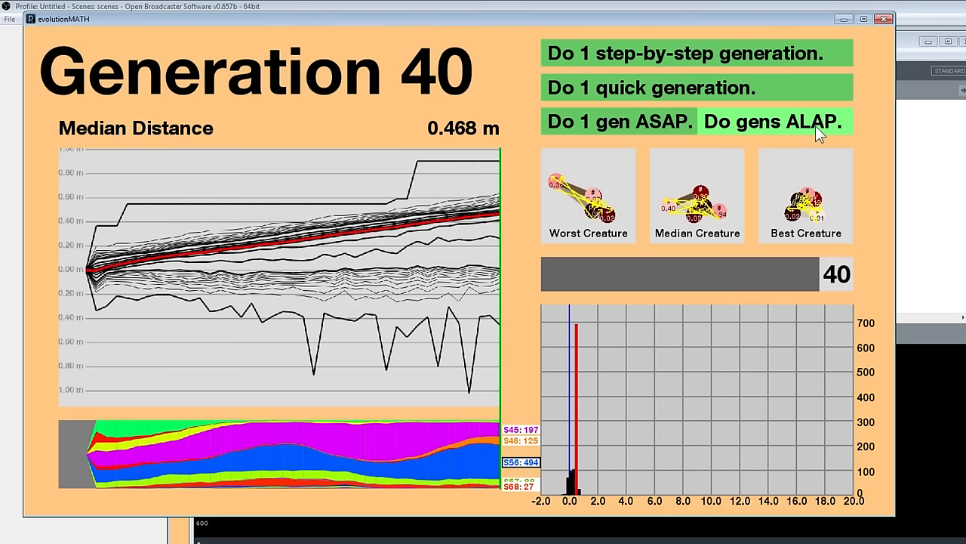
{"action": "left_click", "coordinate": [774, 121]}
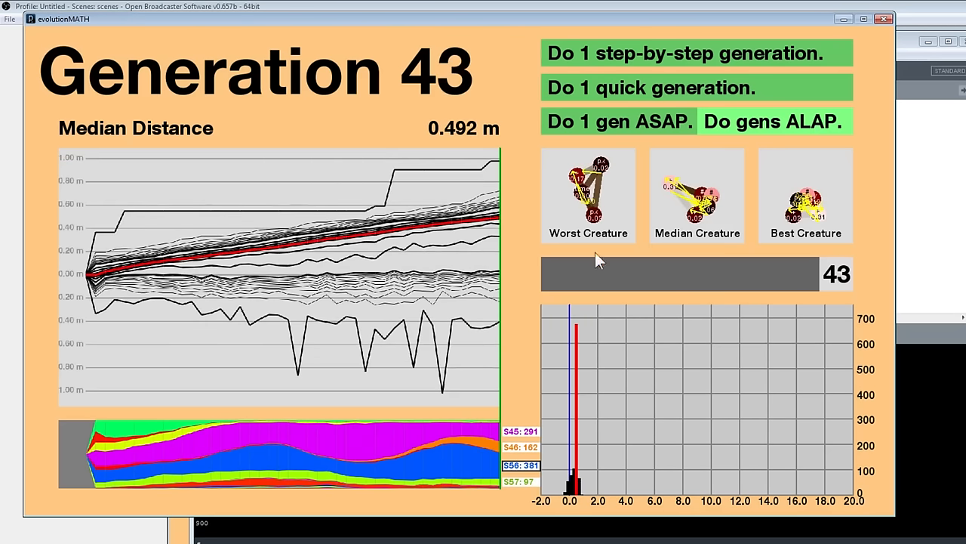
{"action": "left_click", "coordinate": [773, 120]}
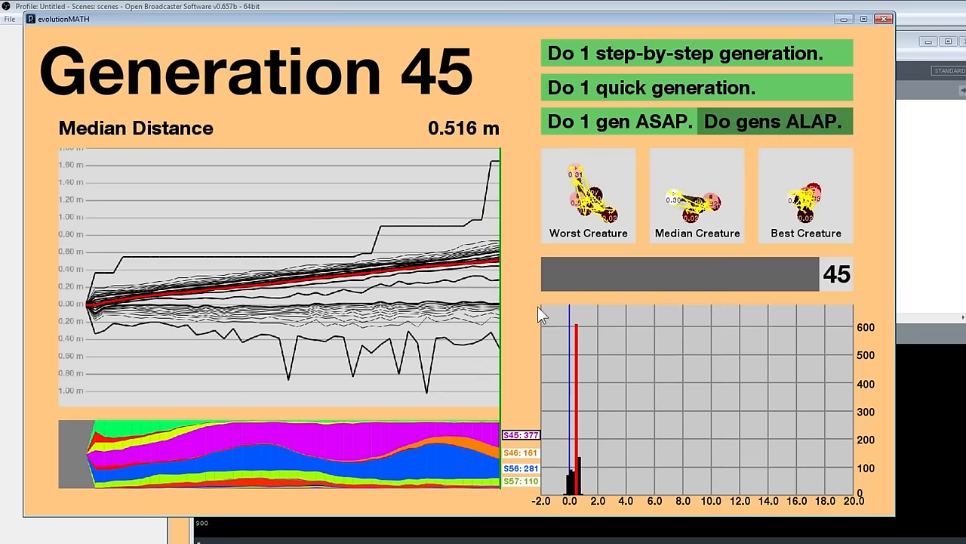
{"action": "mouse_move", "coordinate": [800, 348]}
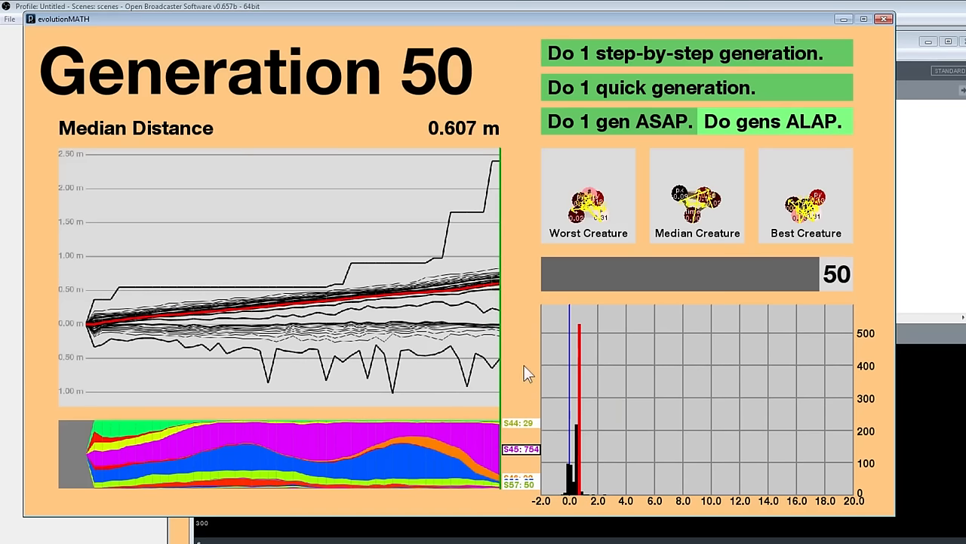
Keep the ALAP run going until Generation 67 with a 0.735 m median distance.
{"action": "left_click", "coordinate": [776, 121]}
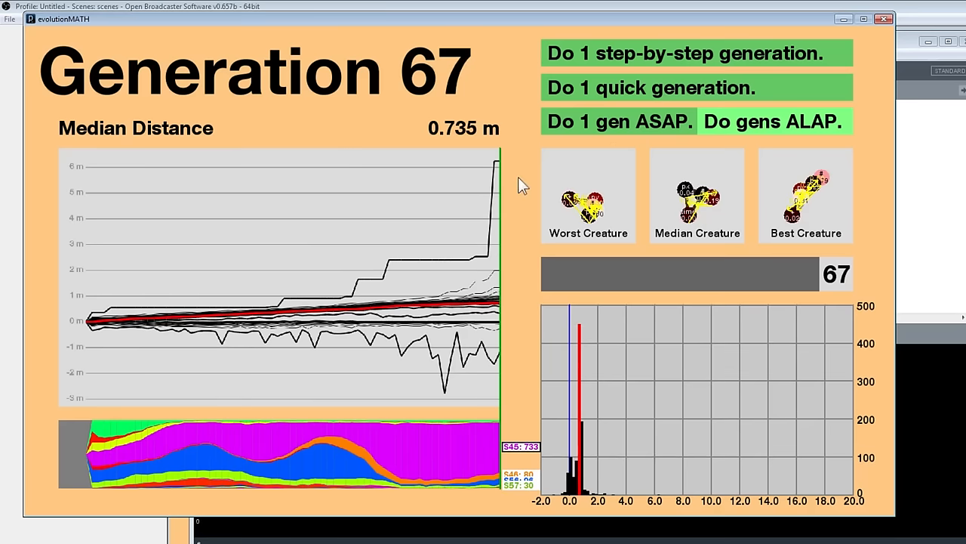
Toggle the ALAP run to continue evolving to Generation 75 at 0.77 m median distance.
{"action": "left_click", "coordinate": [770, 120]}
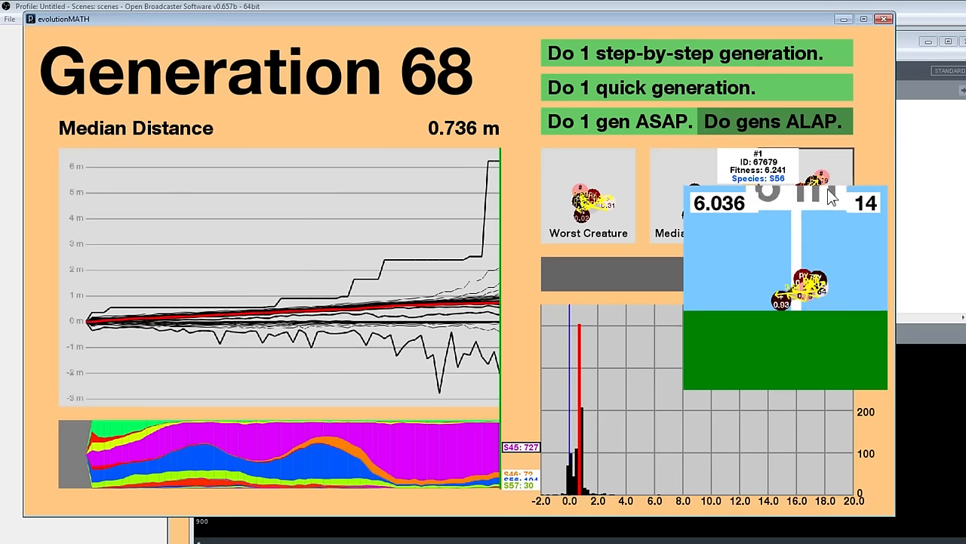
{"action": "left_click", "coordinate": [775, 121]}
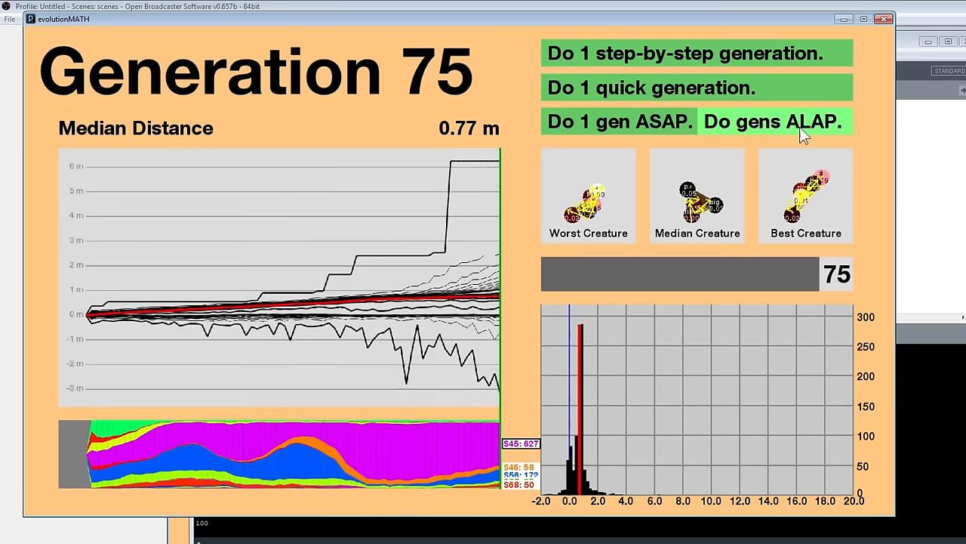
Toggle 'Do gens ALAP' to keep evolving, then scrub back to review Generation 1's -0.003 m results.
{"action": "left_click", "coordinate": [776, 121]}
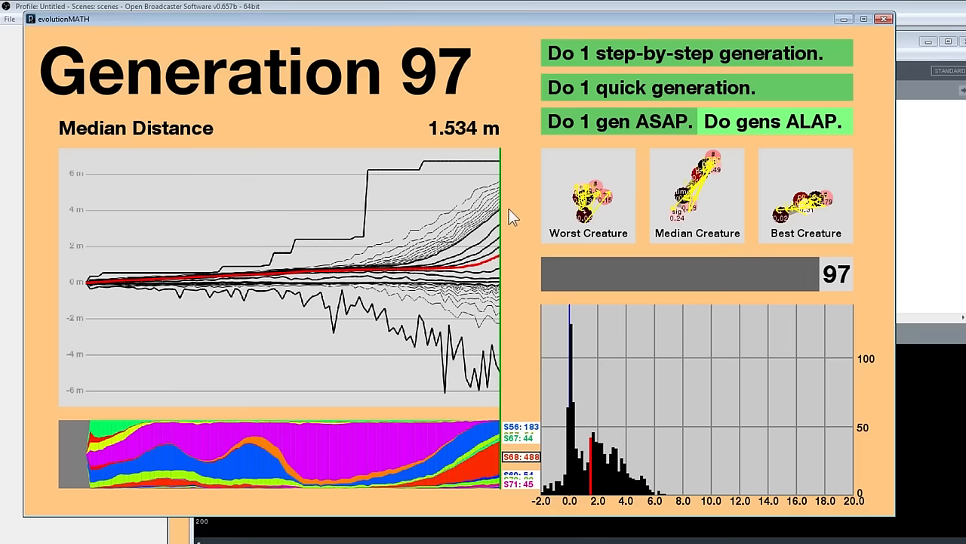
{"action": "left_click", "coordinate": [776, 121]}
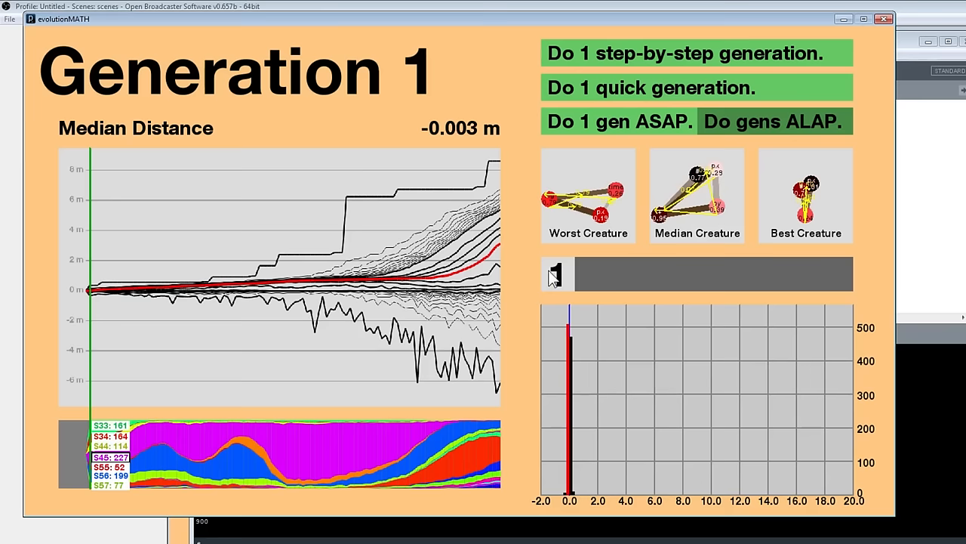
Revisit Generations 88 and 68, then jump ahead to Generation 105 with its 3.116 m median.
{"action": "left_click", "coordinate": [774, 121]}
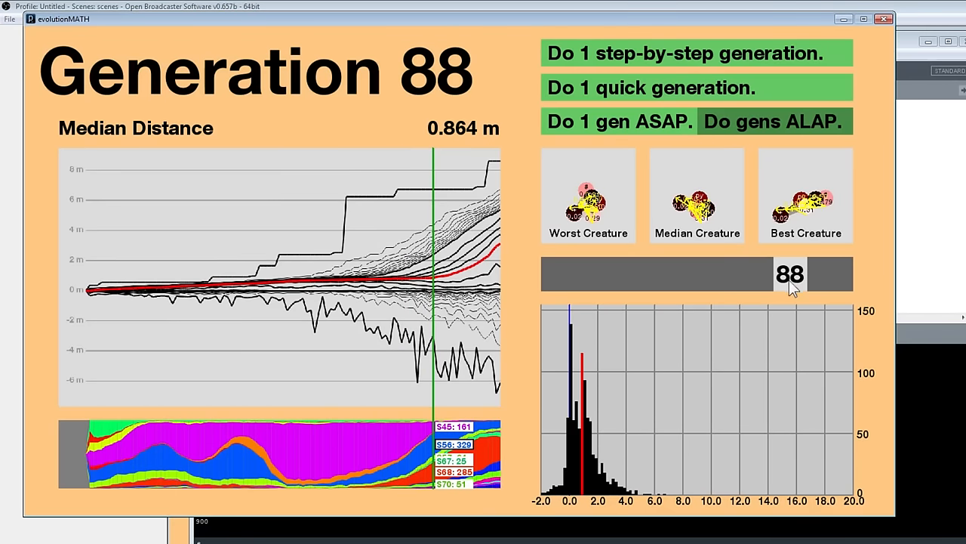
{"action": "mouse_move", "coordinate": [782, 287]}
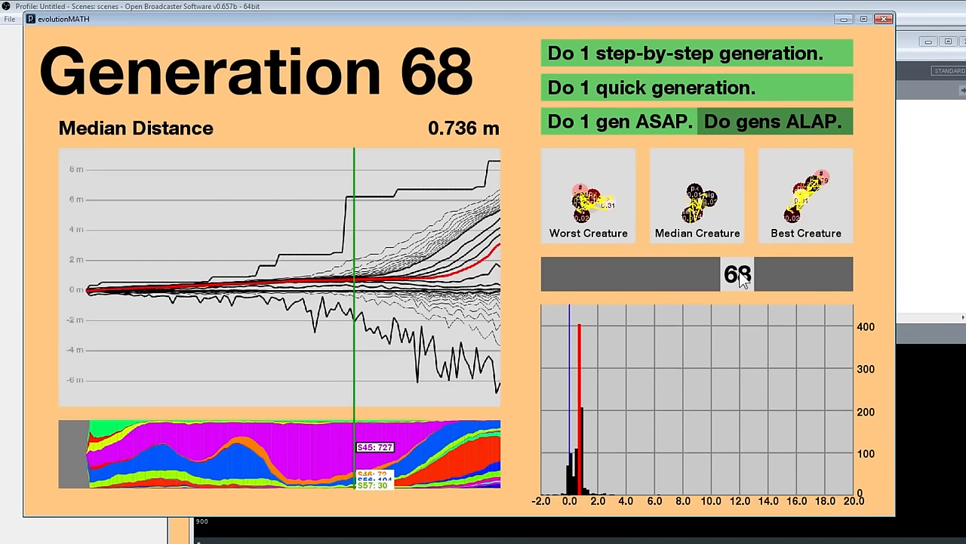
{"action": "left_click", "coordinate": [776, 121]}
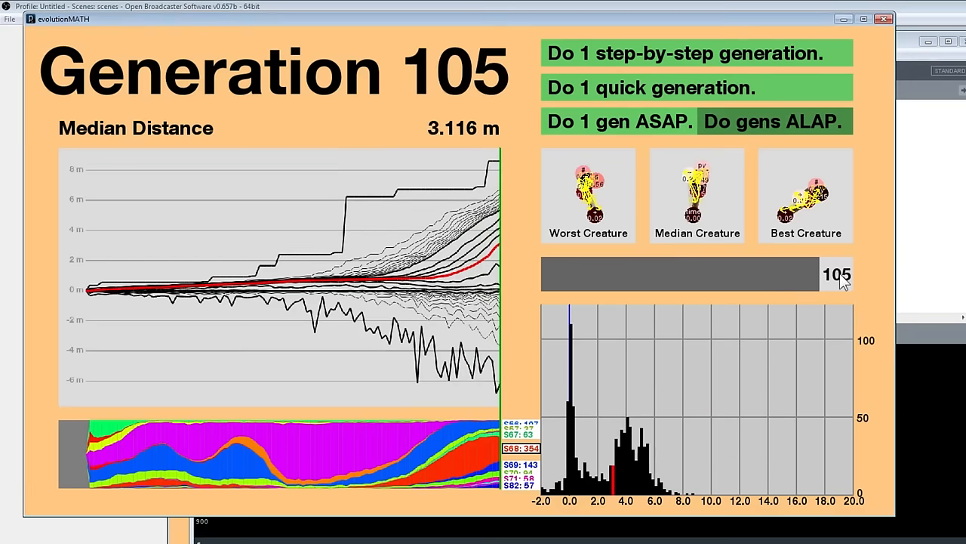
{"action": "mouse_move", "coordinate": [855, 276]}
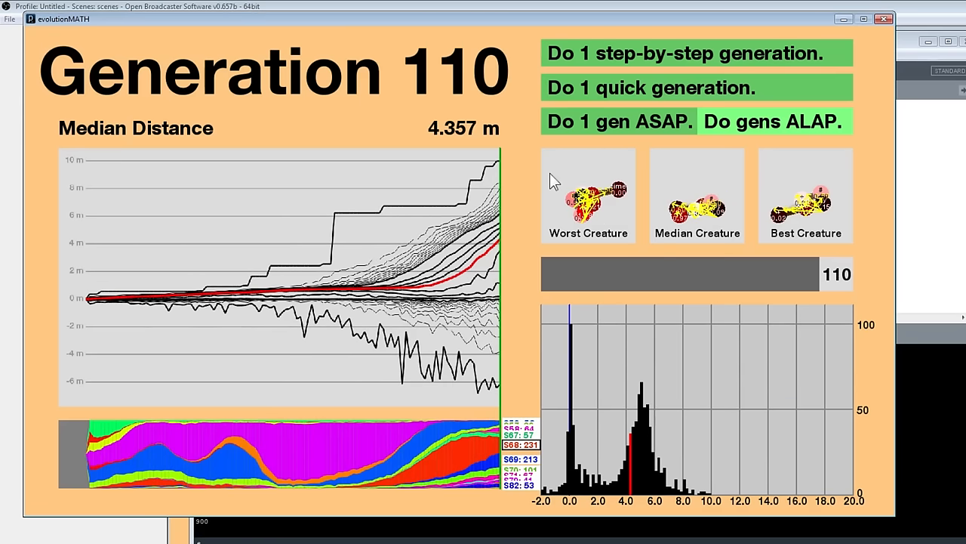
{"action": "left_click", "coordinate": [776, 121]}
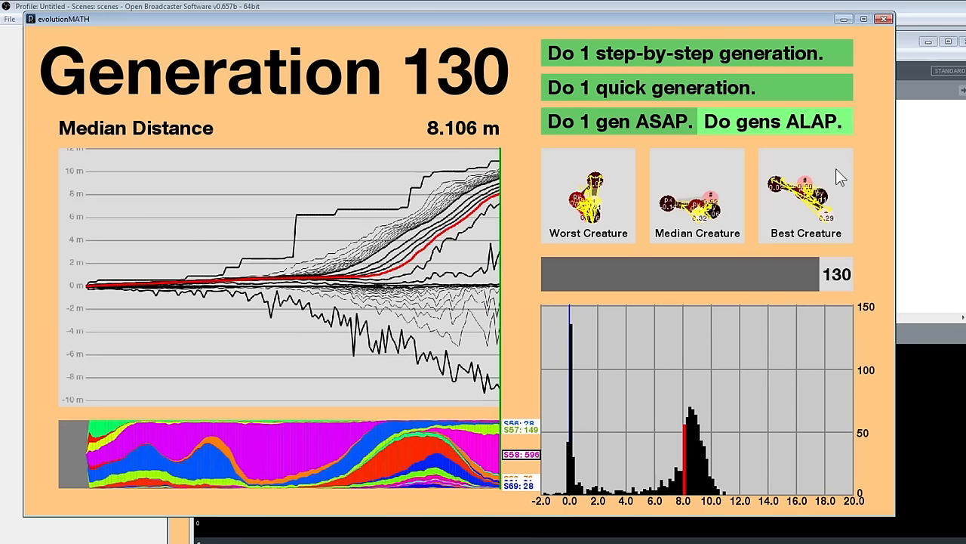
{"action": "mouse_move", "coordinate": [875, 181]}
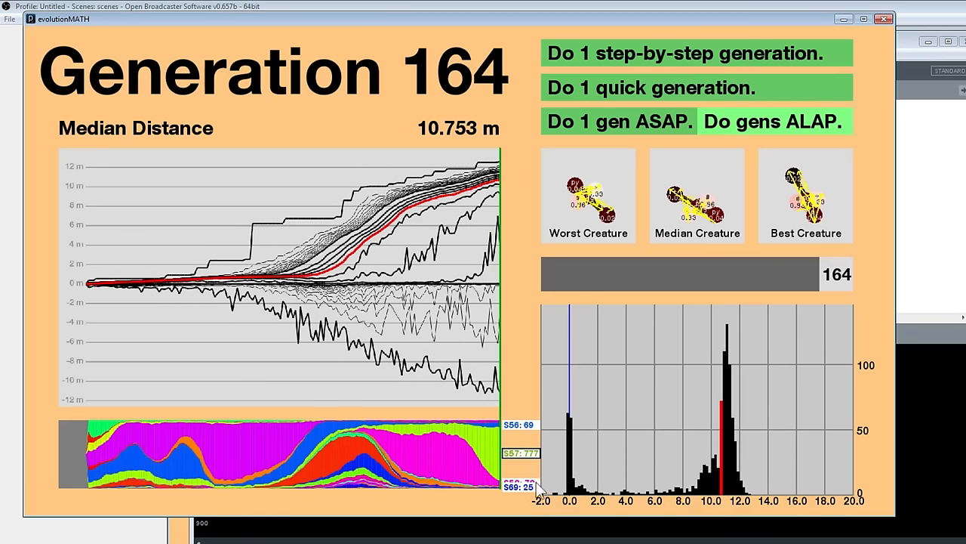
Stop 'Do gens ALAP' at Generation 167 and replay the top creature's 18.458 m run.
{"action": "left_click", "coordinate": [774, 121]}
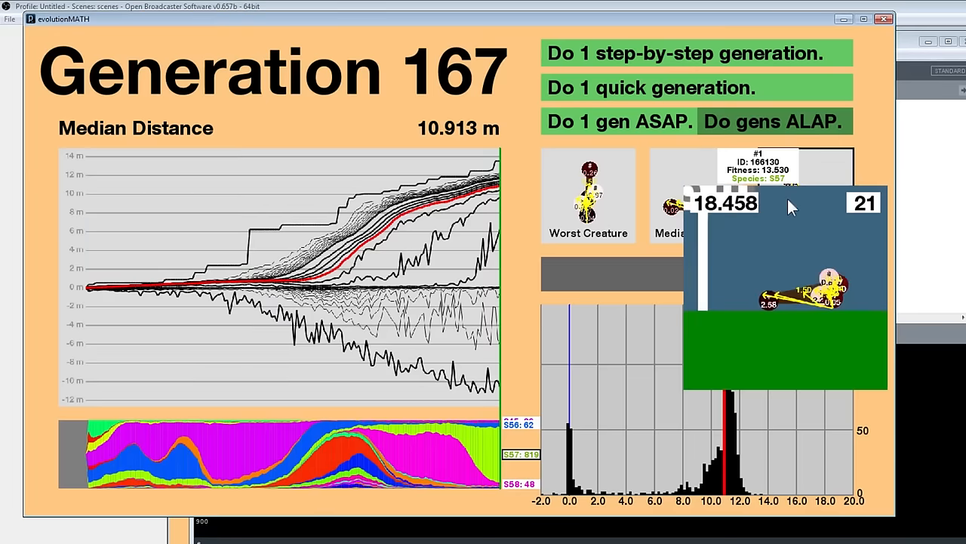
{"action": "left_click", "coordinate": [775, 121]}
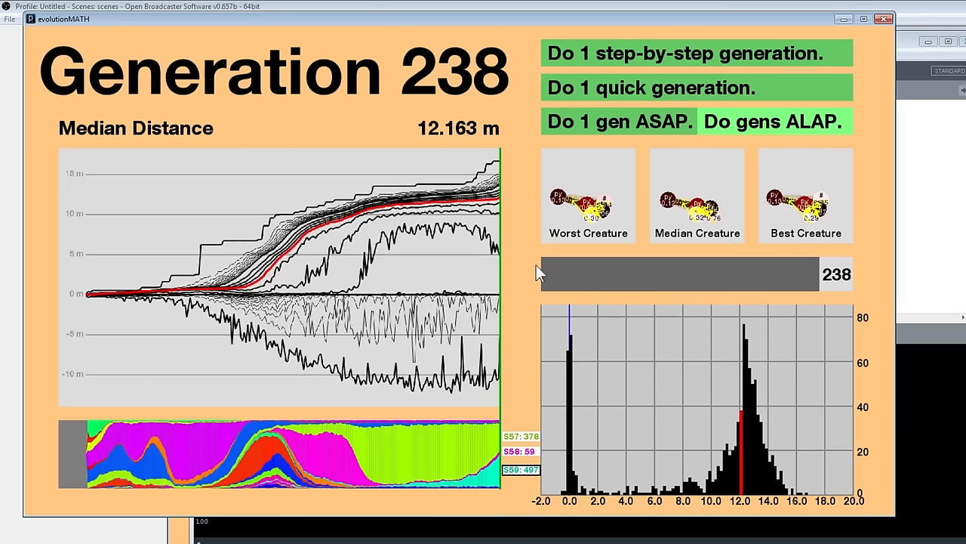
{"action": "mouse_move", "coordinate": [855, 284]}
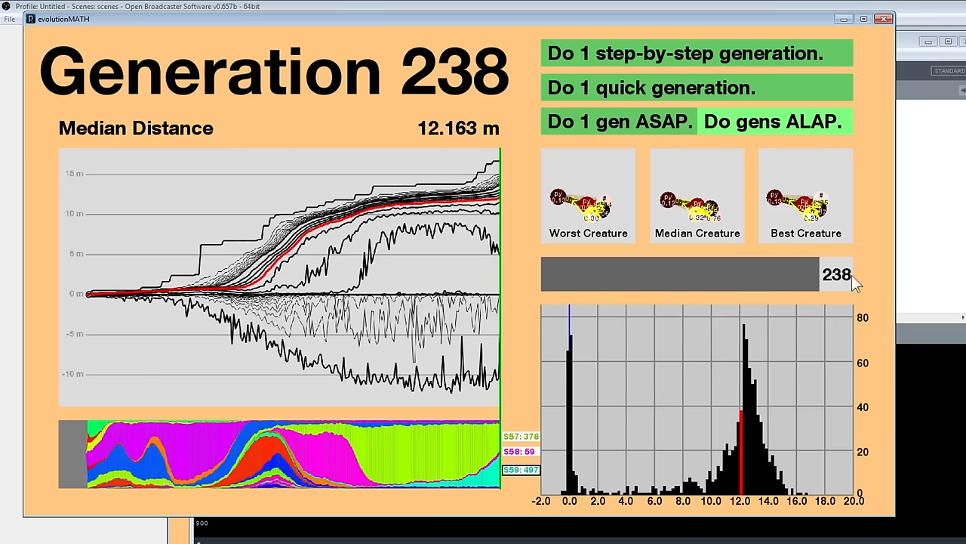
Resume 'Do gens ALAP' so the run climbs toward Generation 239 while Generation 172 stays displayed.
{"action": "left_click", "coordinate": [773, 121]}
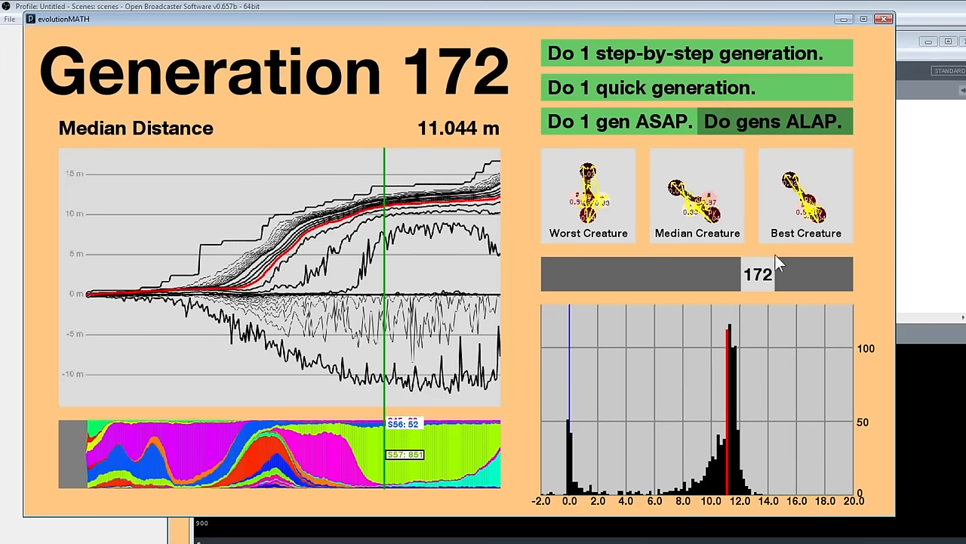
{"action": "mouse_move", "coordinate": [529, 344]}
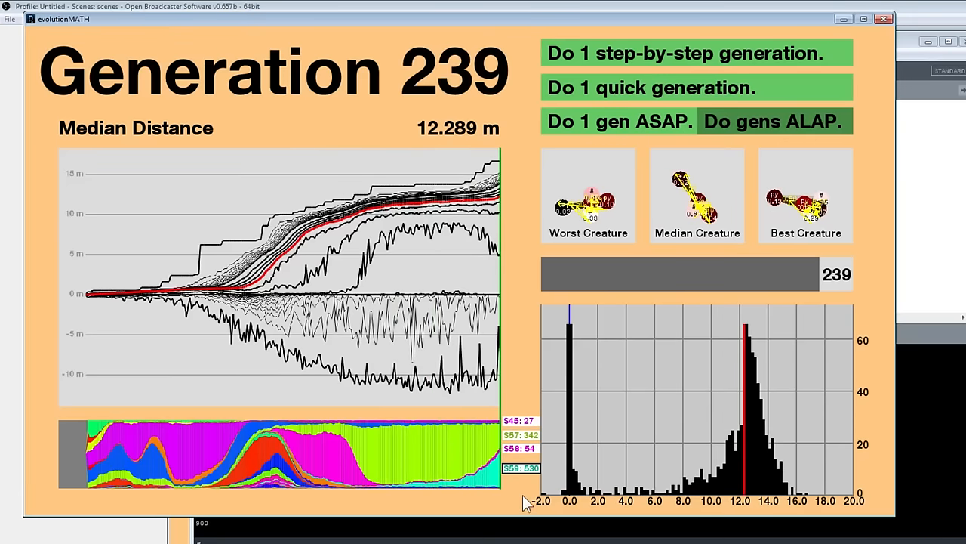
{"action": "mouse_move", "coordinate": [566, 371]}
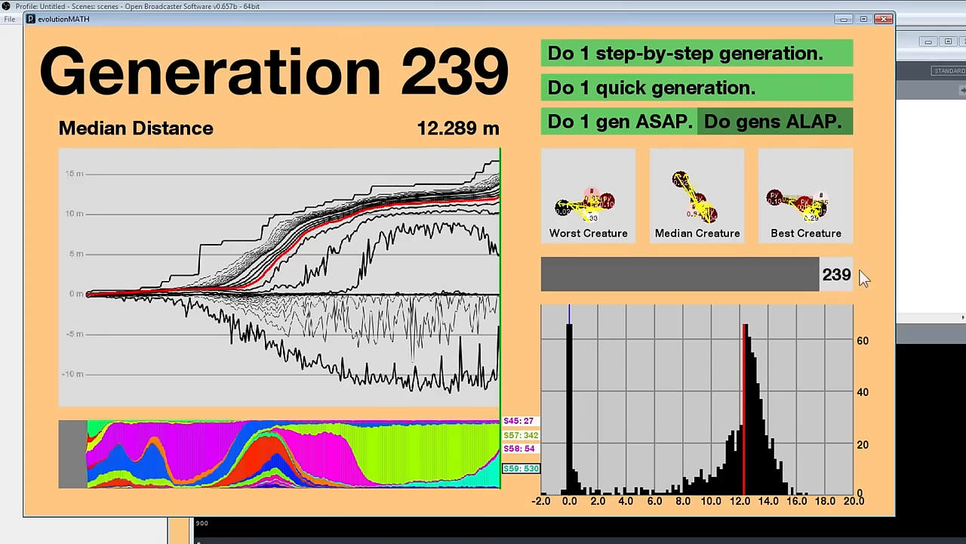
{"action": "mouse_move", "coordinate": [804, 134]}
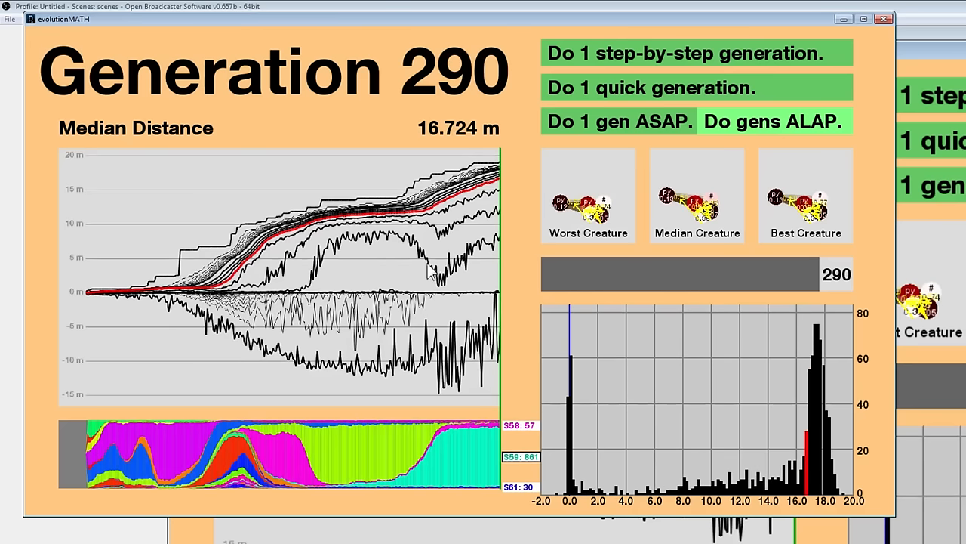
{"action": "mouse_move", "coordinate": [385, 229]}
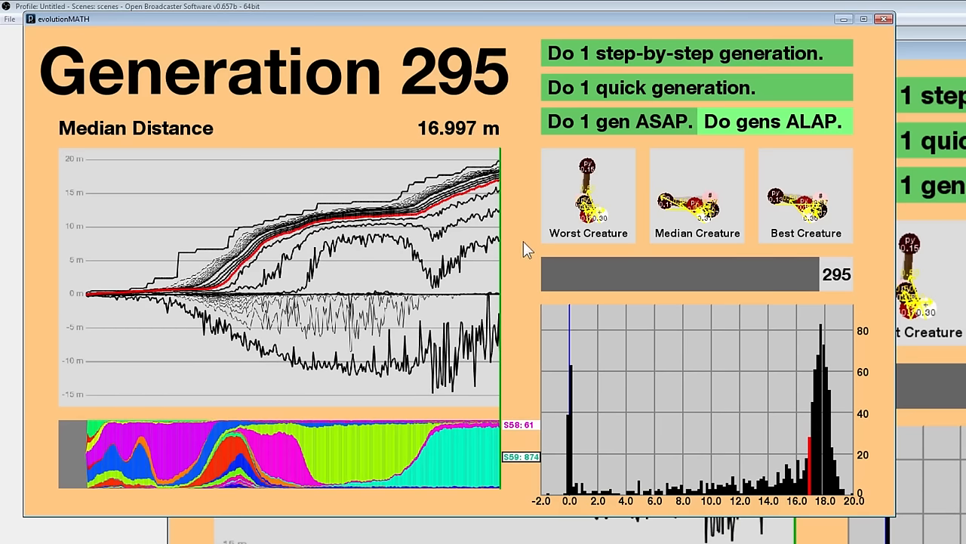
{"action": "mouse_move", "coordinate": [521, 236]}
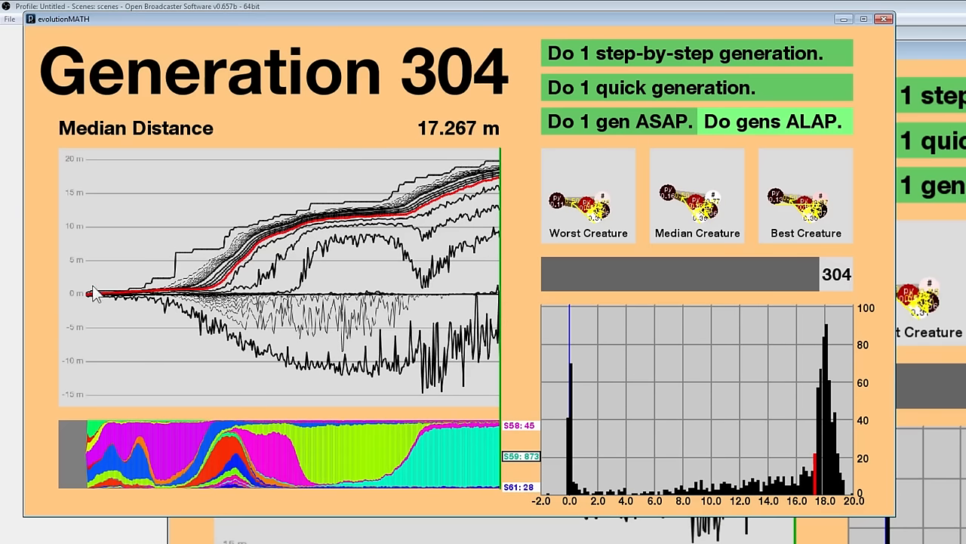
{"action": "mouse_move", "coordinate": [364, 251]}
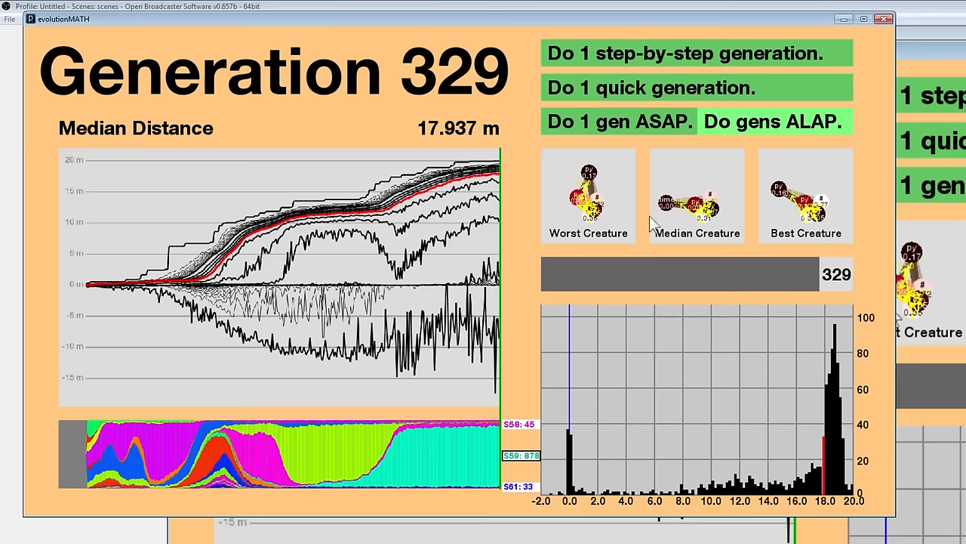
Pause continuous evolution and replay Generation 119's median creature before returning to Generation 330.
{"action": "left_click", "coordinate": [773, 121]}
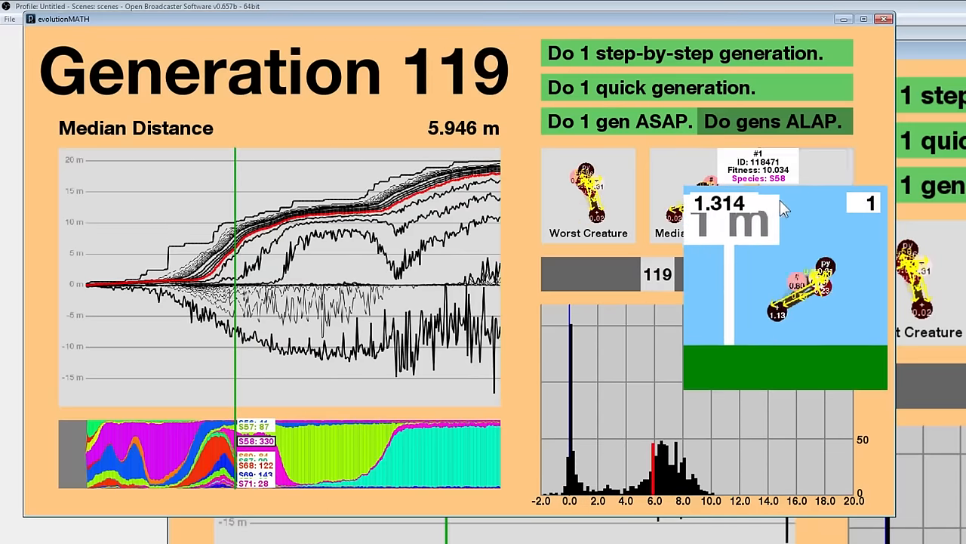
{"action": "left_click", "coordinate": [773, 120]}
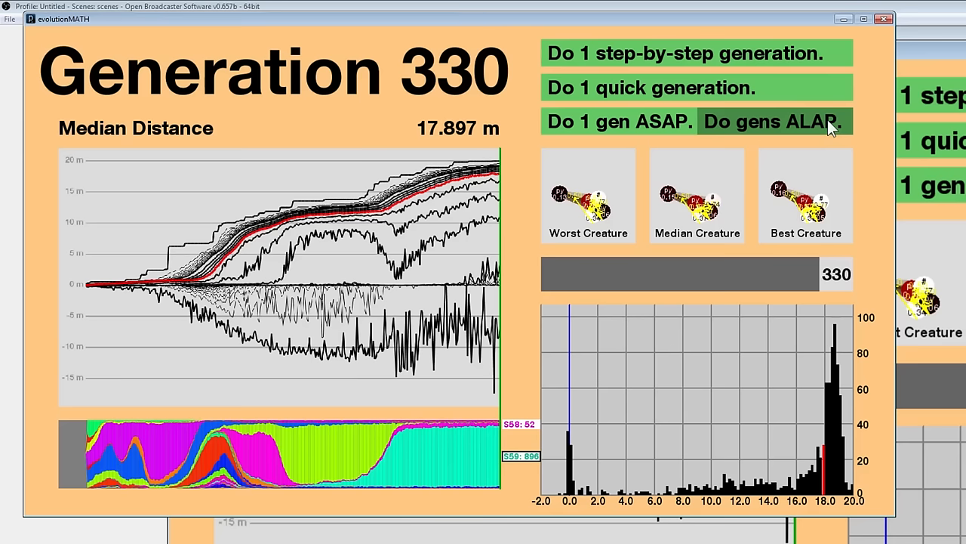
Resume 'Do gens ALAP' to reach Generation 360 and replay its 18.424 m median creature.
{"action": "left_click", "coordinate": [773, 121]}
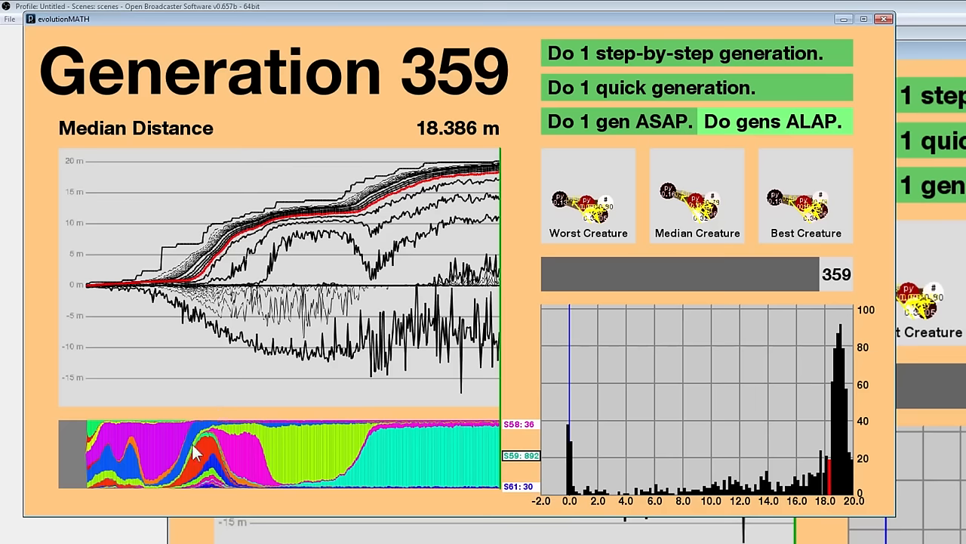
{"action": "left_click", "coordinate": [773, 121]}
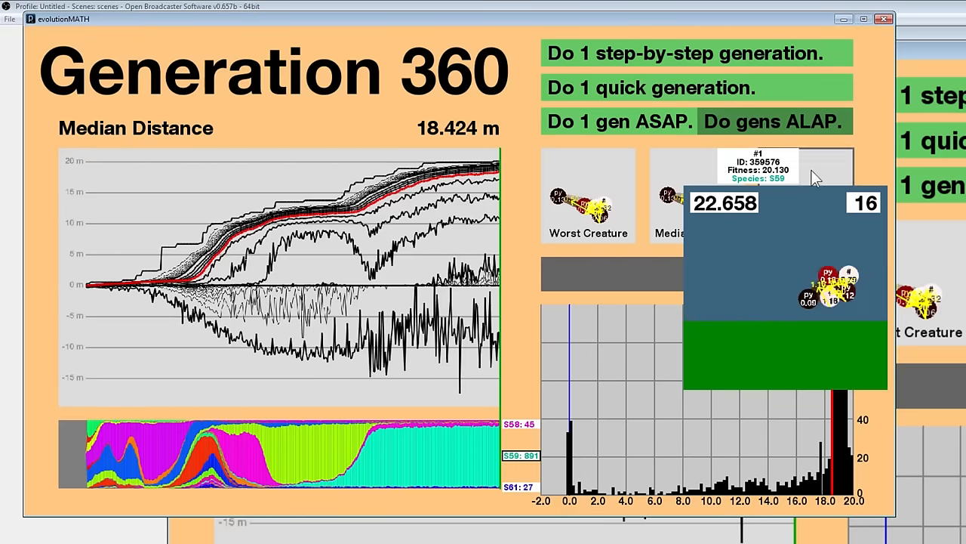
Stop continuous evolution and replay Generation 63's median creature at 0.713 m.
{"action": "left_click", "coordinate": [773, 121]}
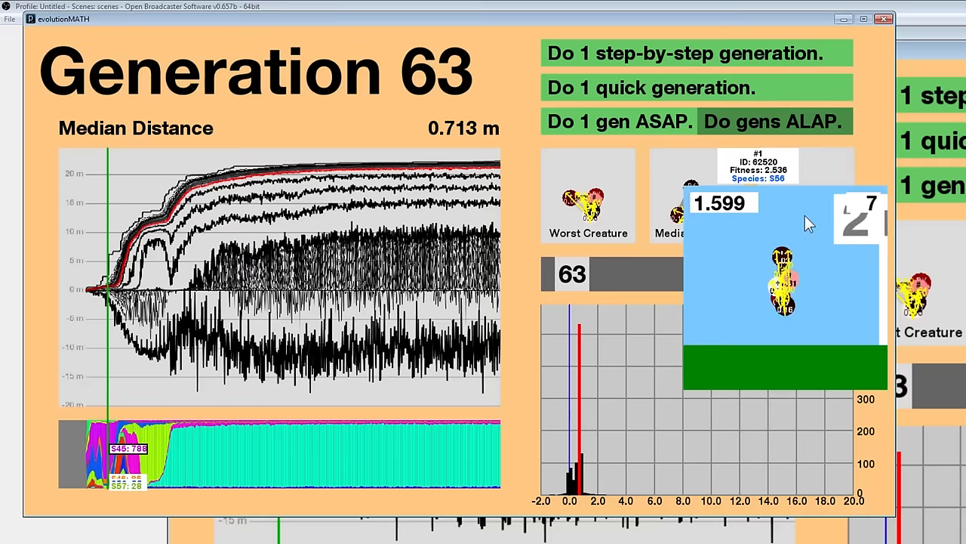
{"action": "left_click", "coordinate": [775, 121]}
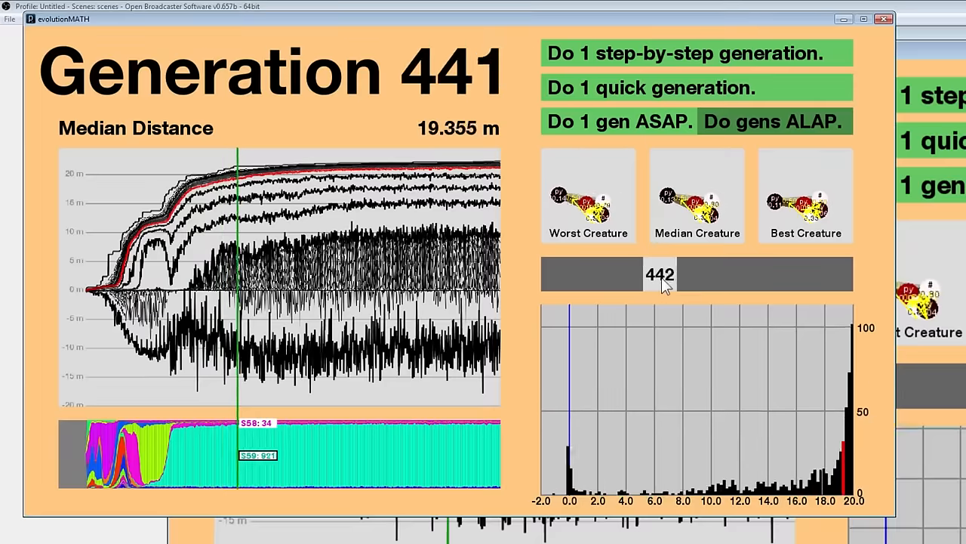
Scrub back to Generation 385, then forward to Generation 539 with its 20.212 m median.
{"action": "left_click", "coordinate": [774, 121]}
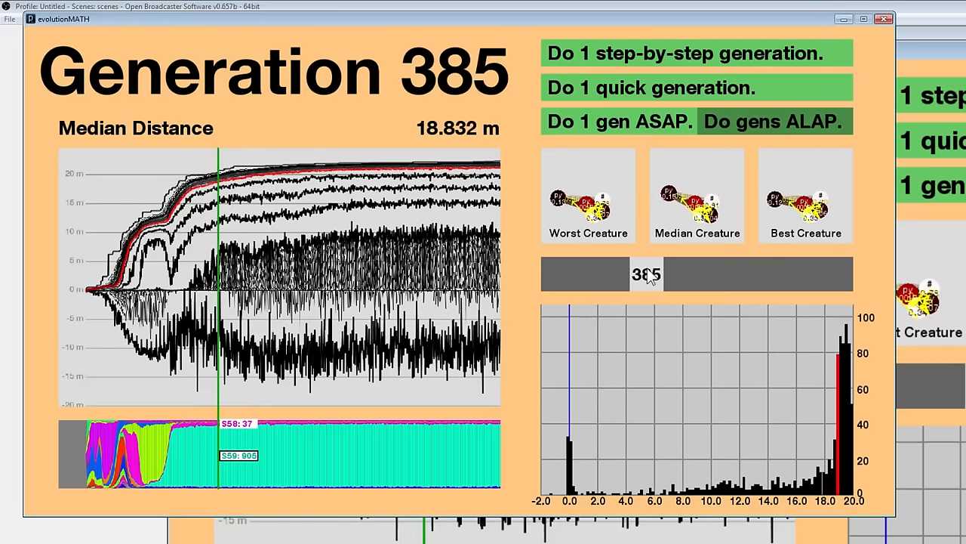
{"action": "left_click", "coordinate": [779, 121]}
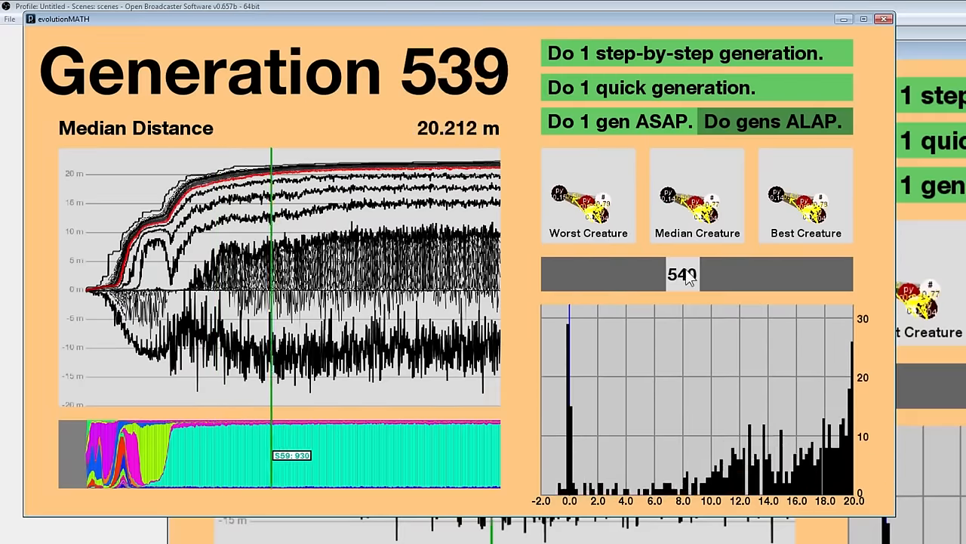